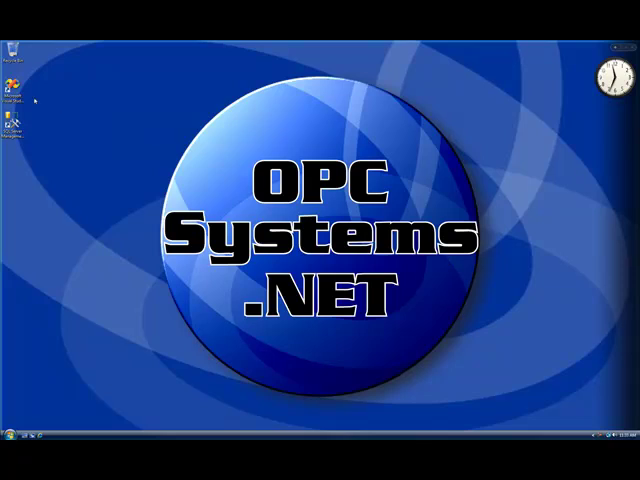
Step: Start a new Windows Application project from the File menu
right_click(16, 80)
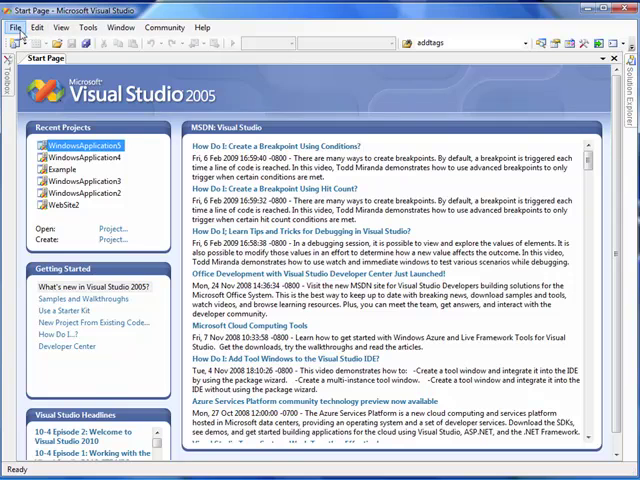
click(14, 28)
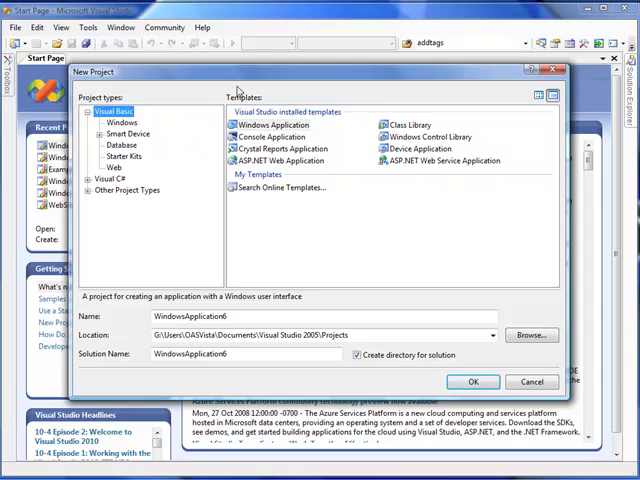
mouse_move(370, 228)
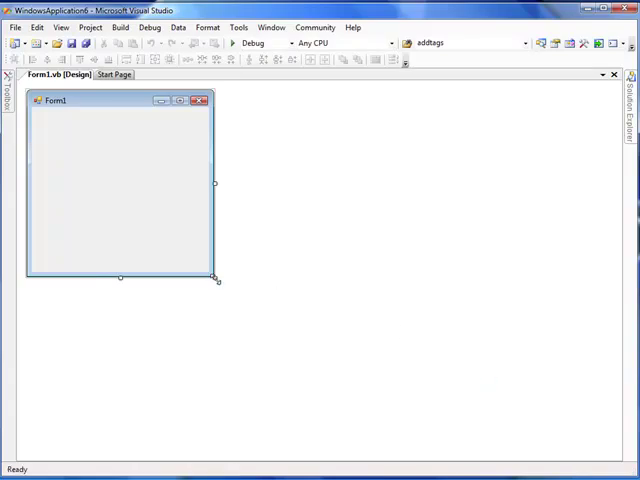
Step: Enlarge the empty form and reach the OPC Controls group in the Toolbox
drag(218, 280, 578, 440)
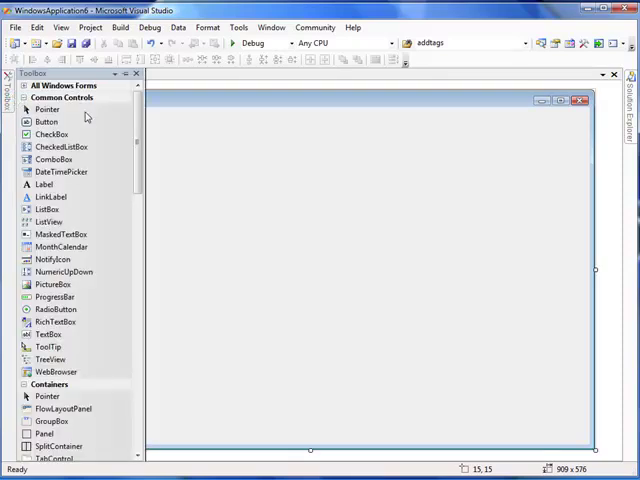
scroll(down, 3)
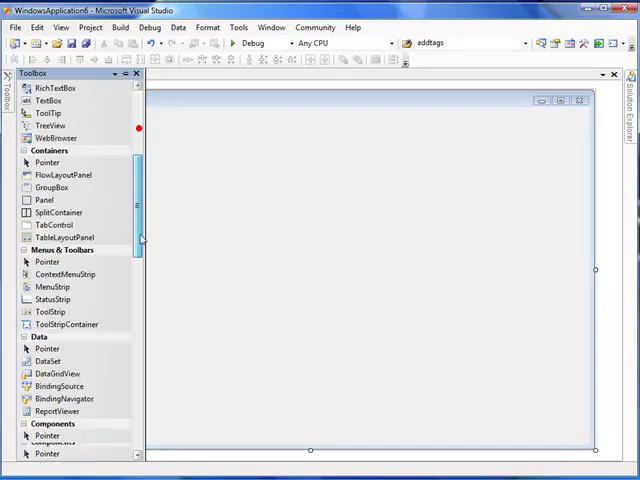
scroll(down, 3)
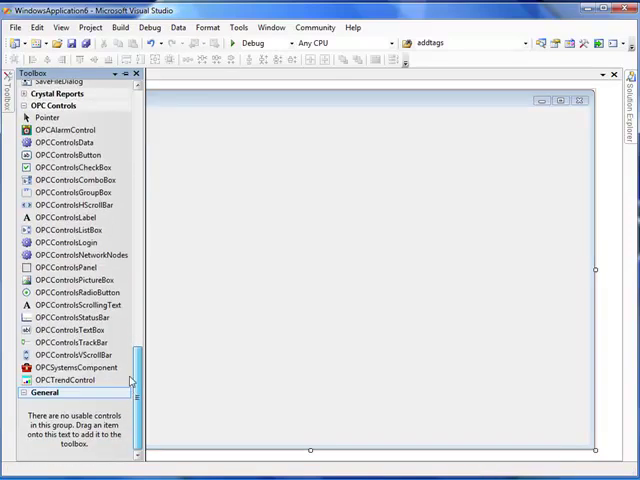
right_click(70, 260)
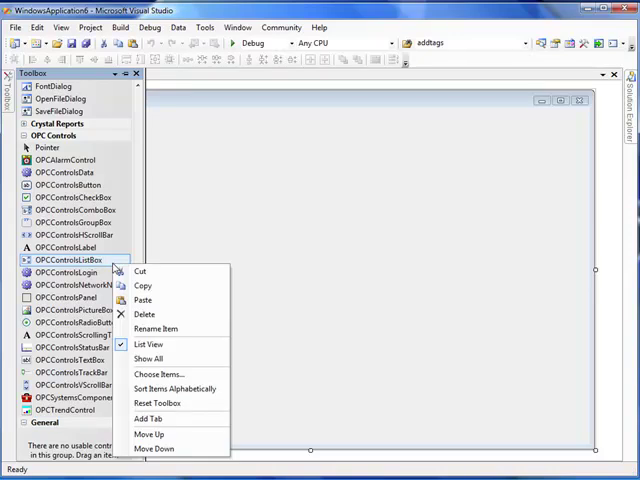
mouse_move(160, 374)
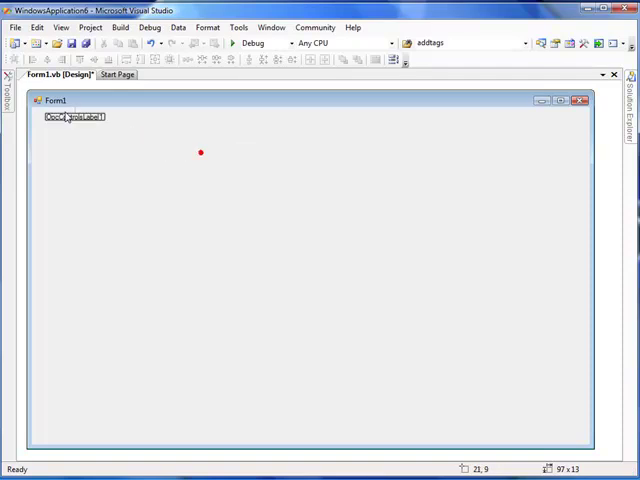
click(68, 116)
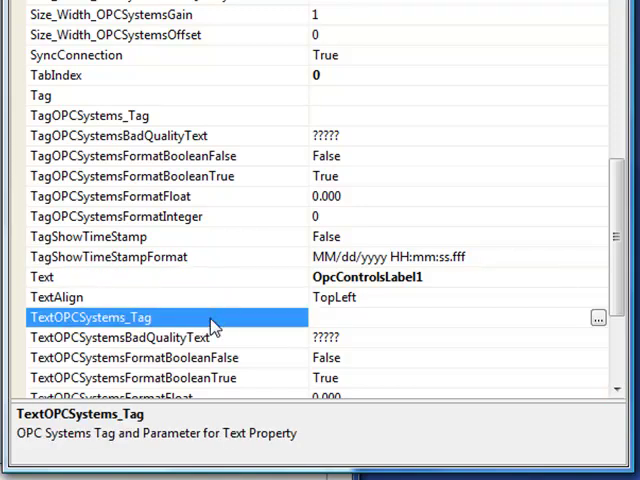
mouse_move(304, 316)
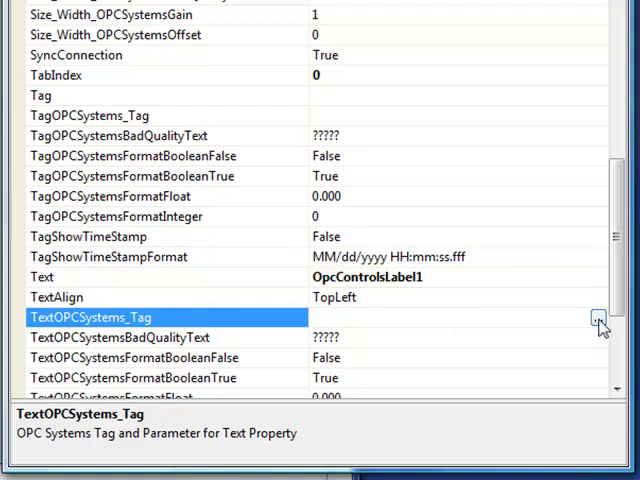
mouse_move(112, 292)
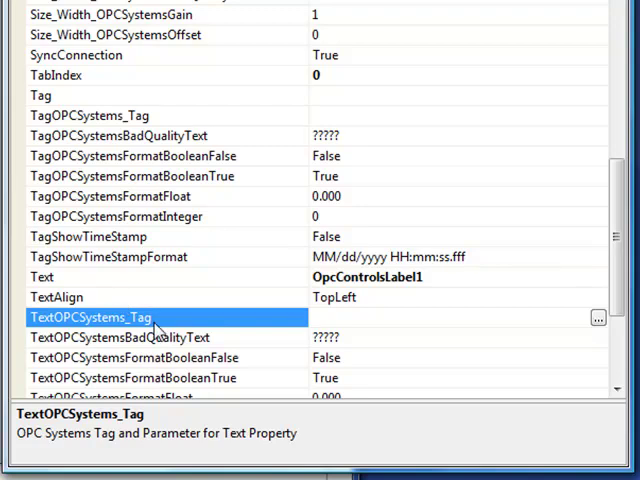
mouse_move(598, 318)
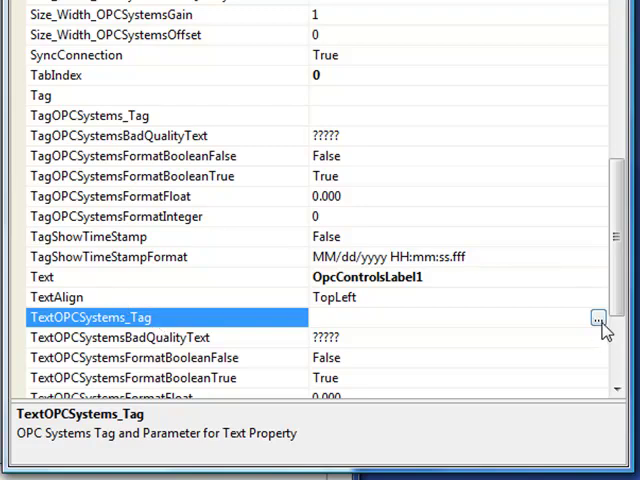
click(596, 316)
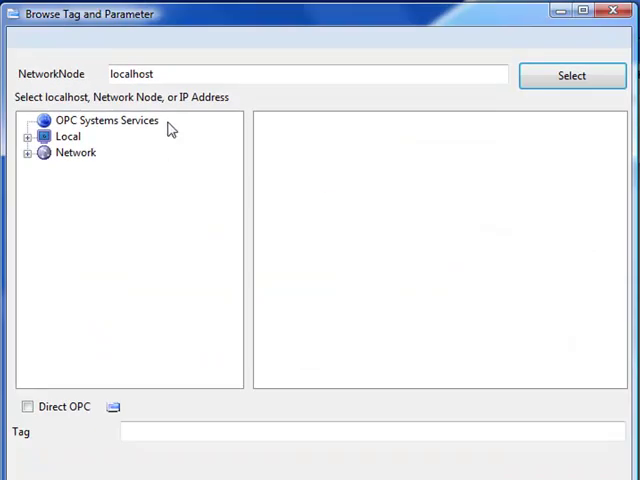
triple_click(130, 74)
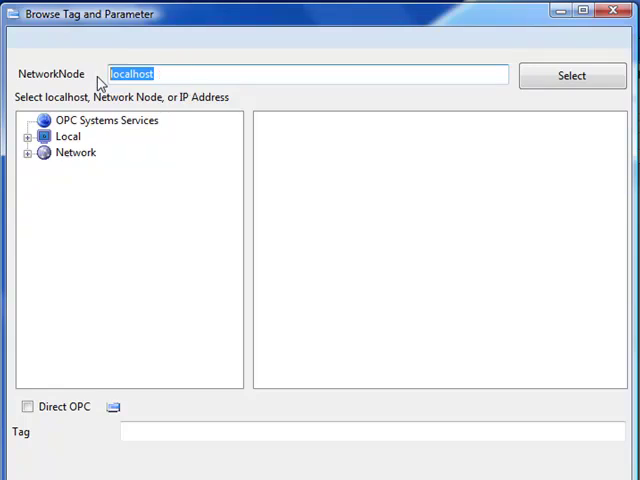
text(w)
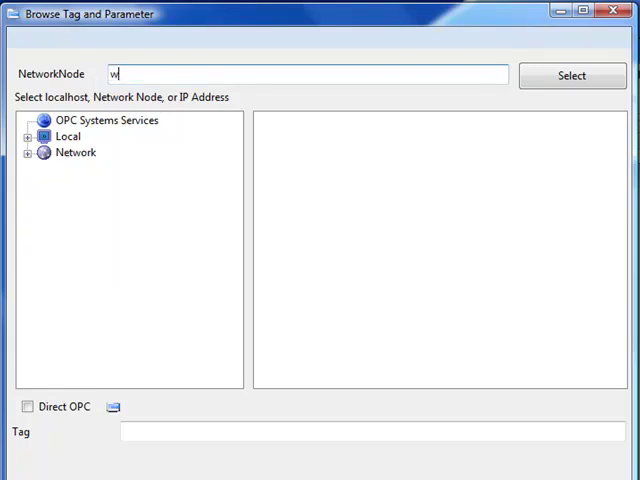
text(ww)
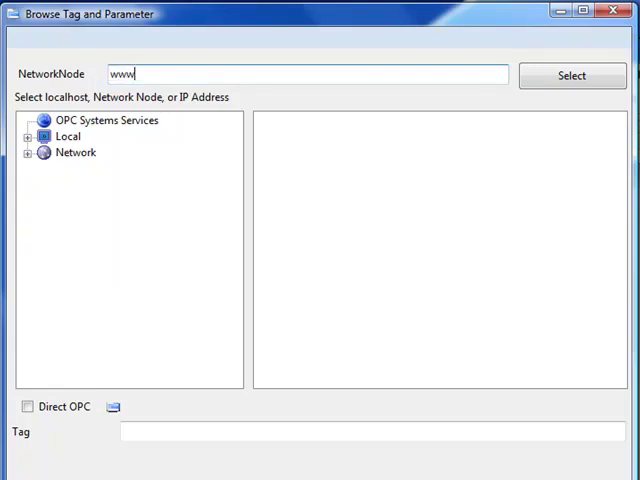
text(.opcsystemser)
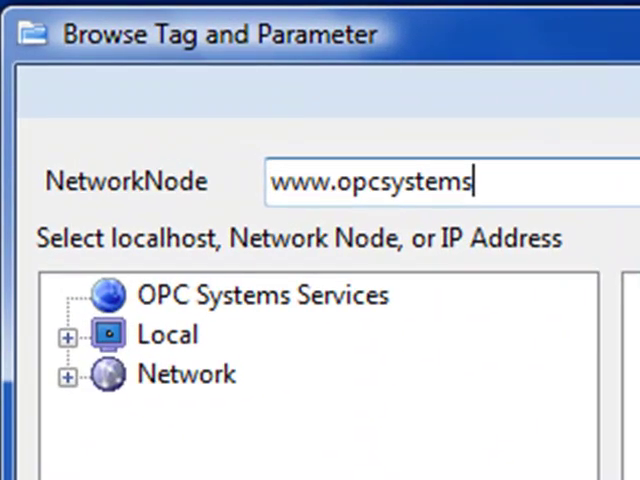
text(server.com)
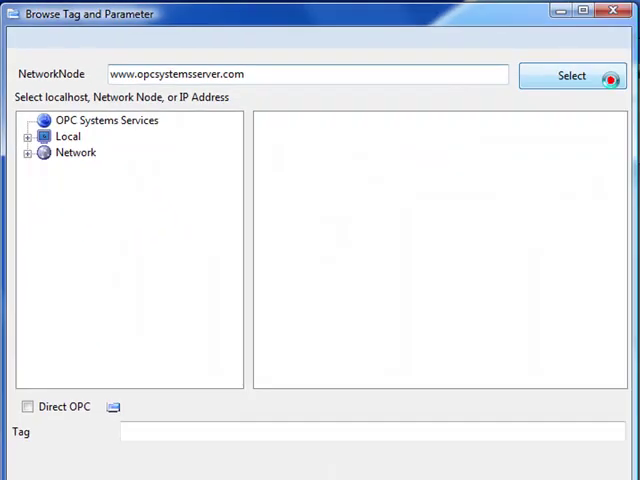
click(572, 76)
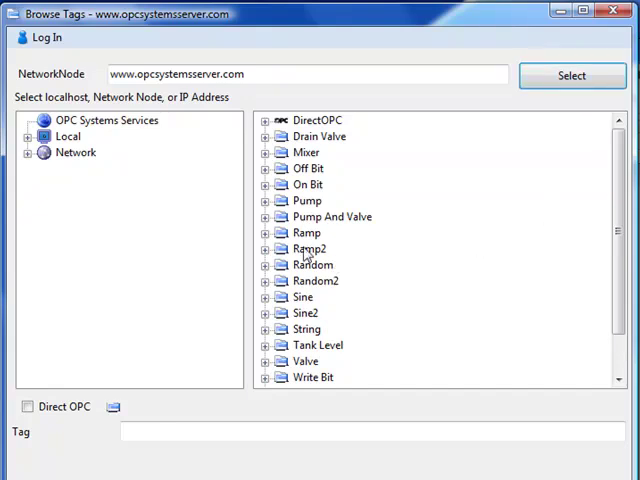
Step: Choose Ramp2 Value as the label's text tag
click(264, 250)
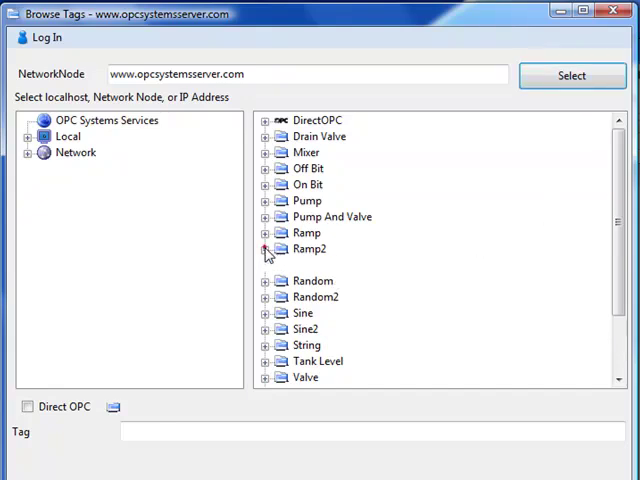
click(264, 250)
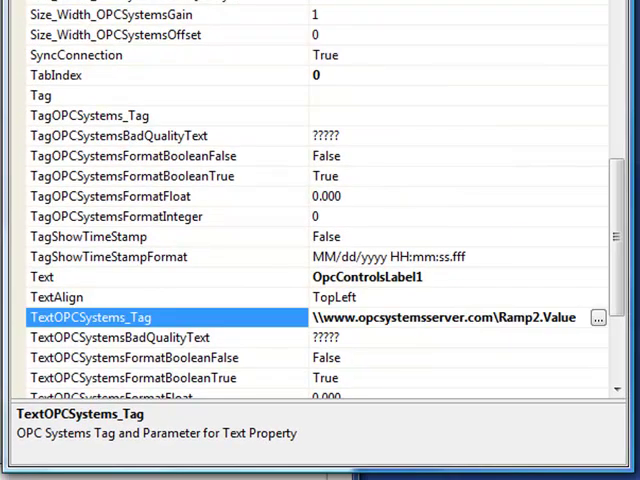
Step: Give the label a bold 15-point font via the Font property
scroll(up, 3)
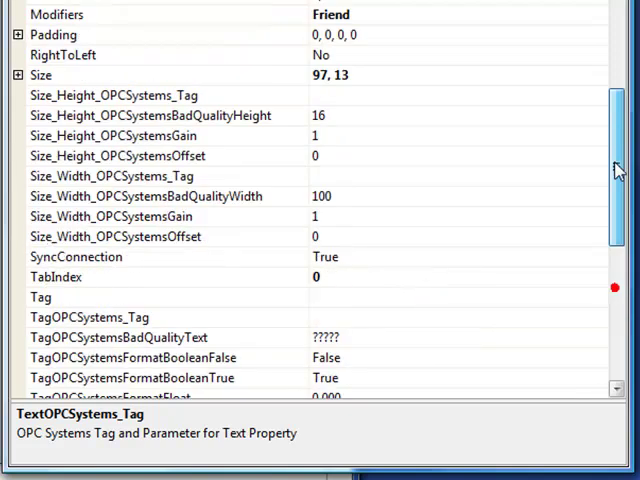
scroll(up, 3)
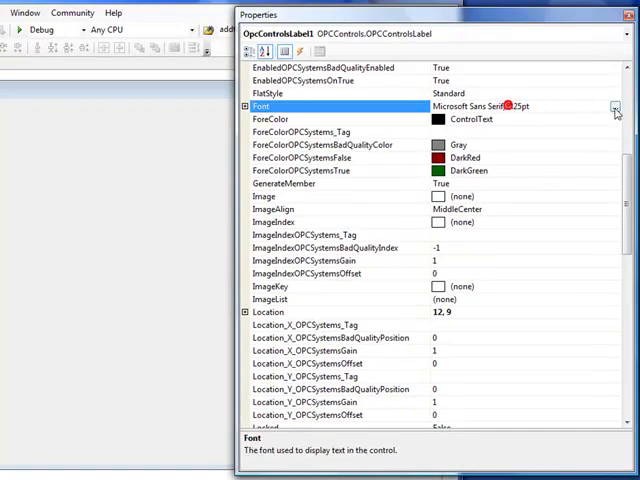
click(614, 106)
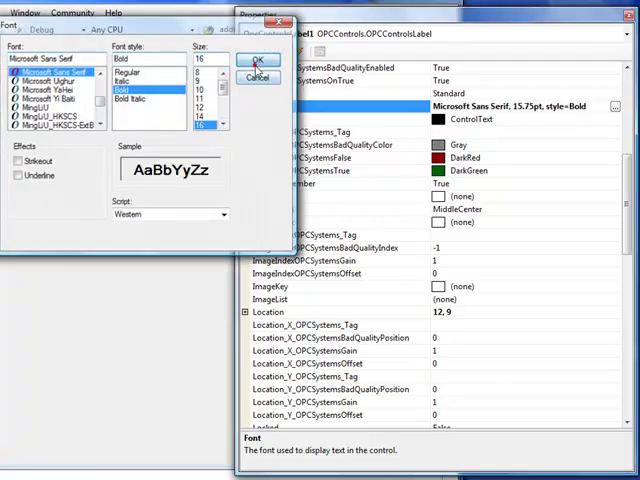
click(256, 60)
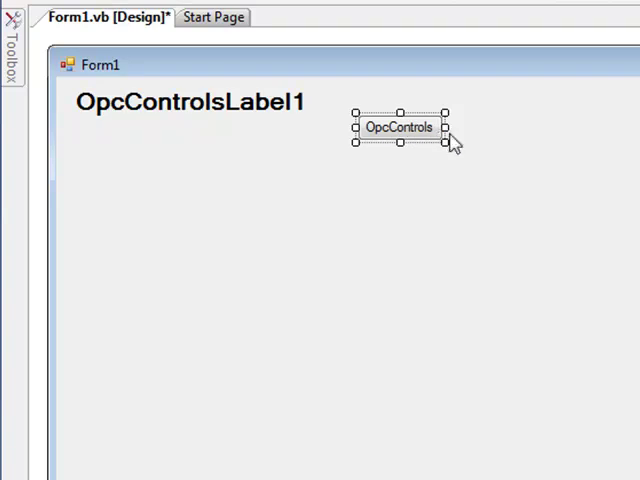
Step: Resize the new OPC button and set its Text property to Pump
drag(444, 128, 516, 128)
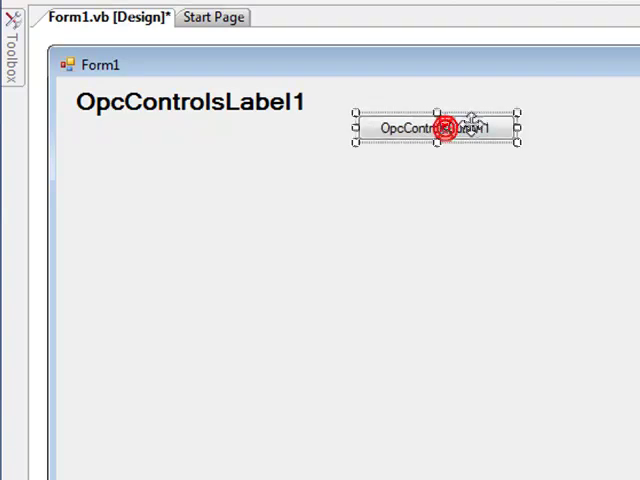
drag(436, 128, 436, 116)
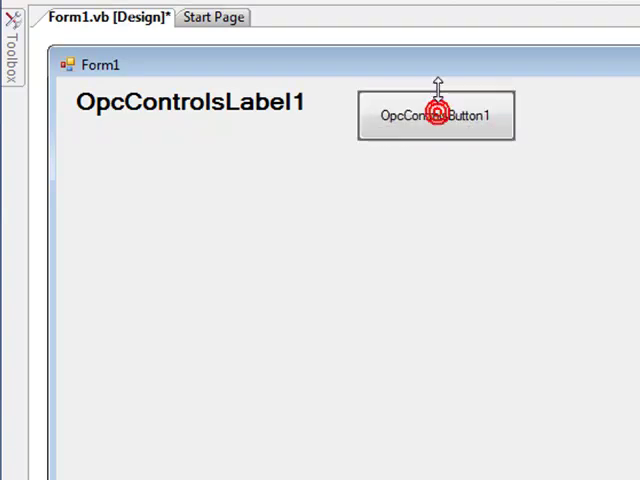
right_click(436, 112)
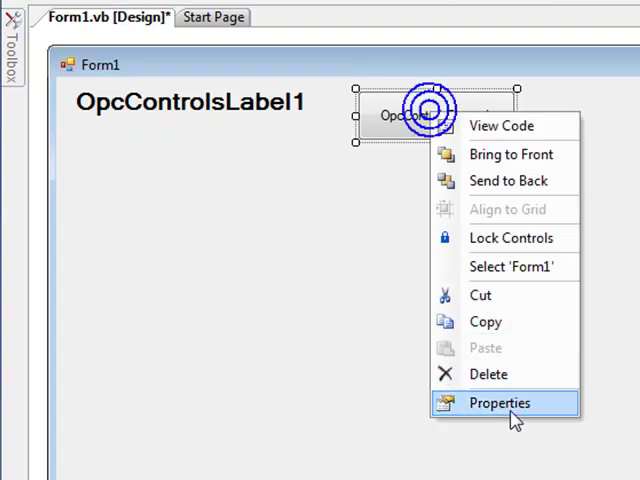
click(498, 404)
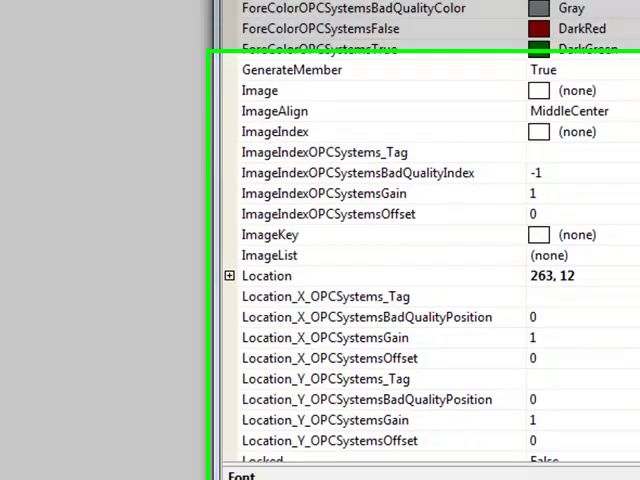
scroll(down, 3)
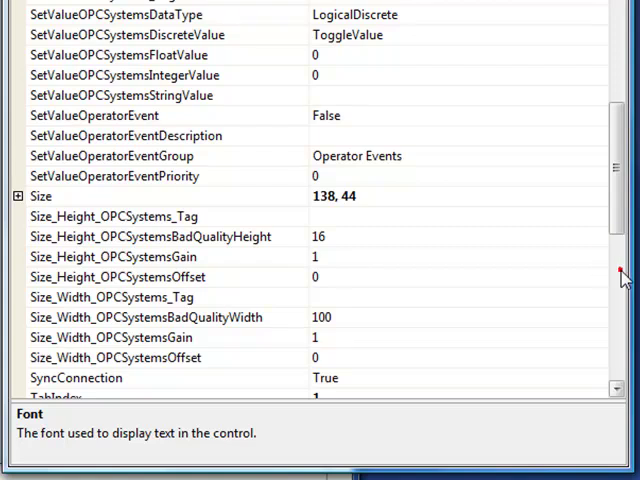
scroll(down, 3)
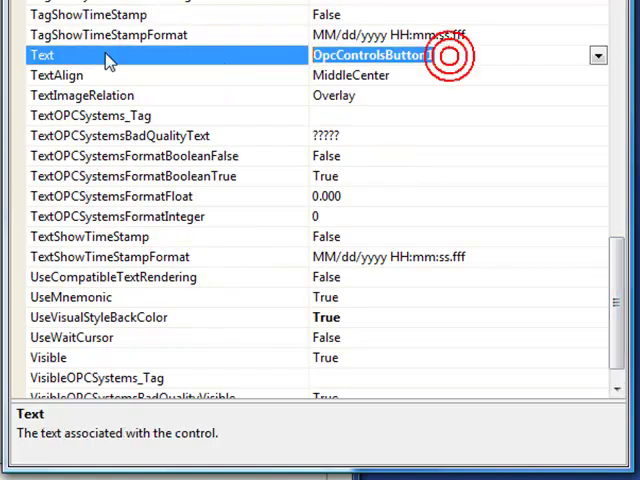
text(Pump)
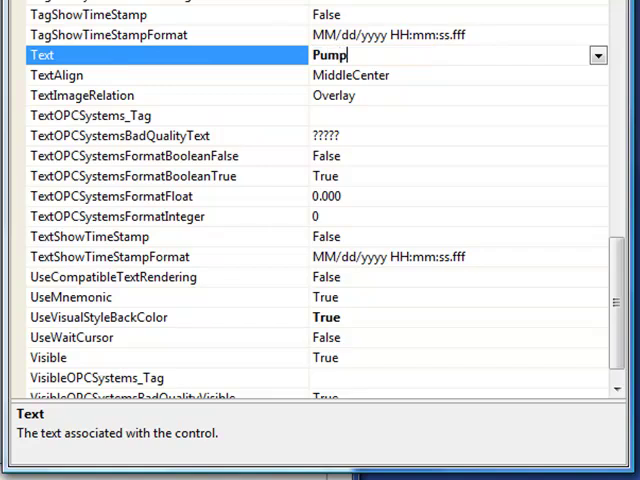
Step: Bind the button text to Pump.Value on the OPC server and enter the 'Pump is O...' false text
click(100, 116)
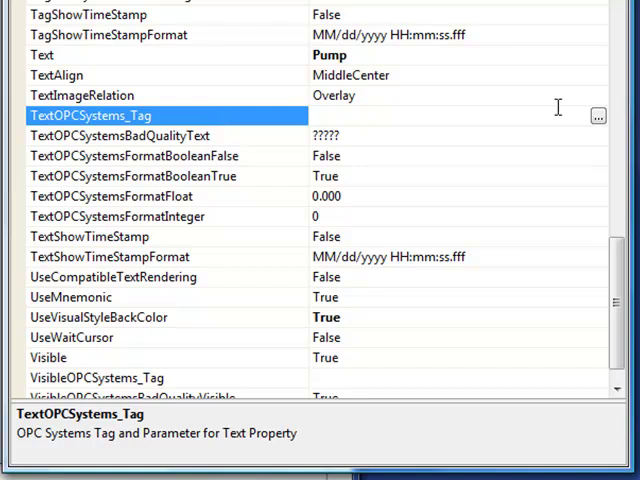
click(596, 116)
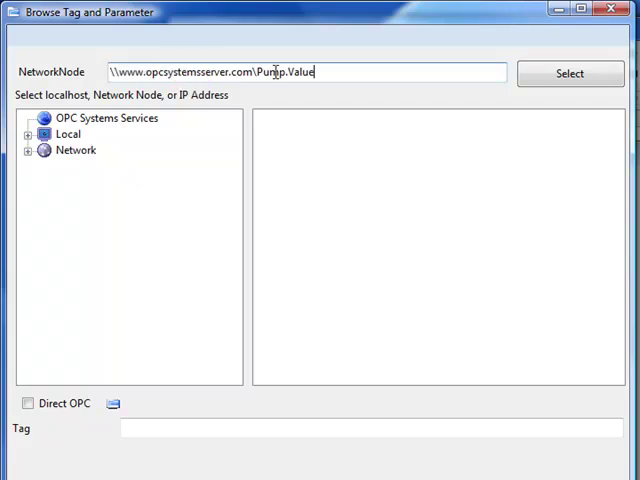
double_click(284, 72)
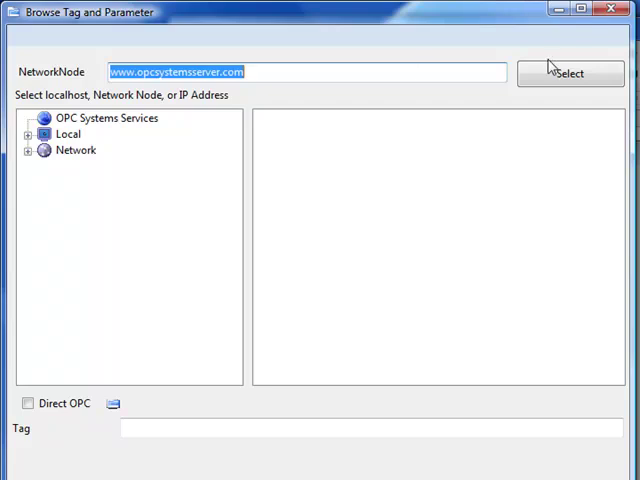
click(568, 72)
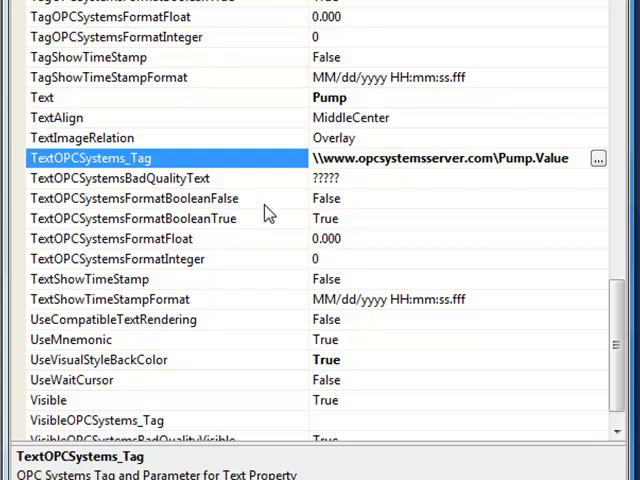
click(150, 198)
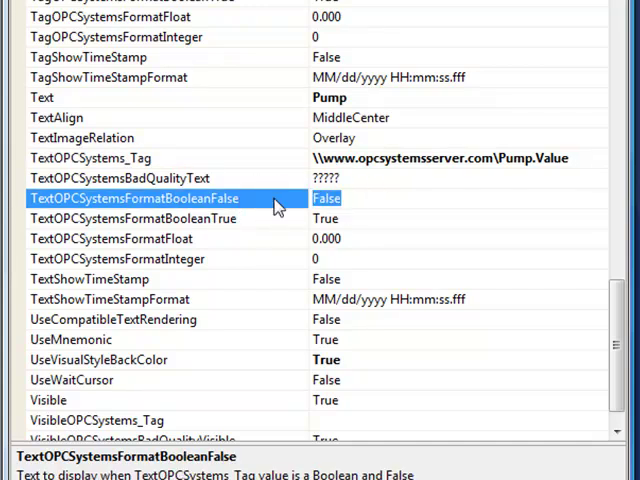
text(Pump is O)
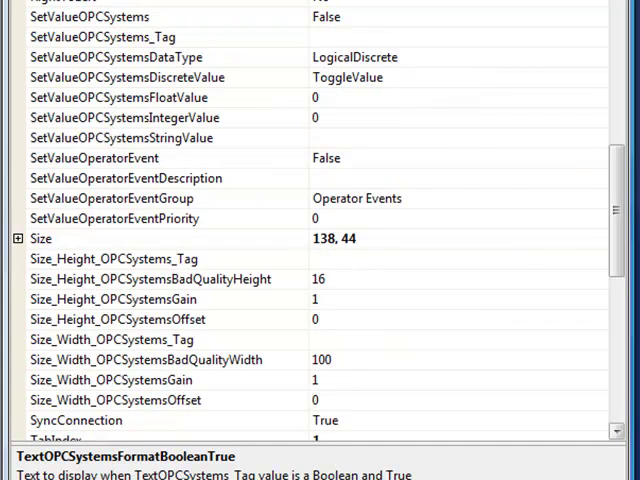
Step: Enable SetValueOPCSystems with ToggleValue action and LogicalDiscrete data type
click(100, 36)
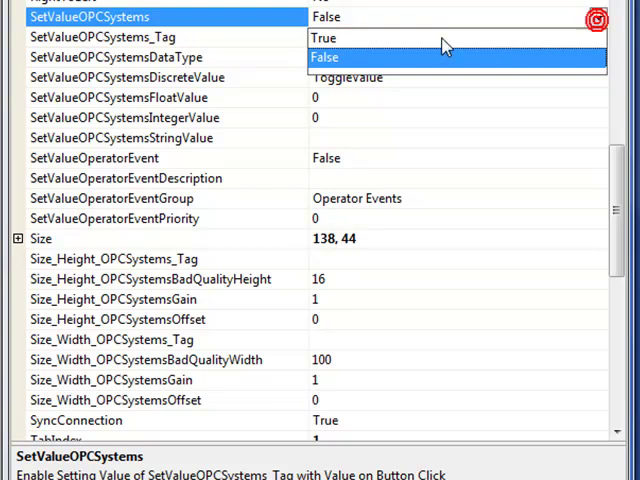
click(322, 36)
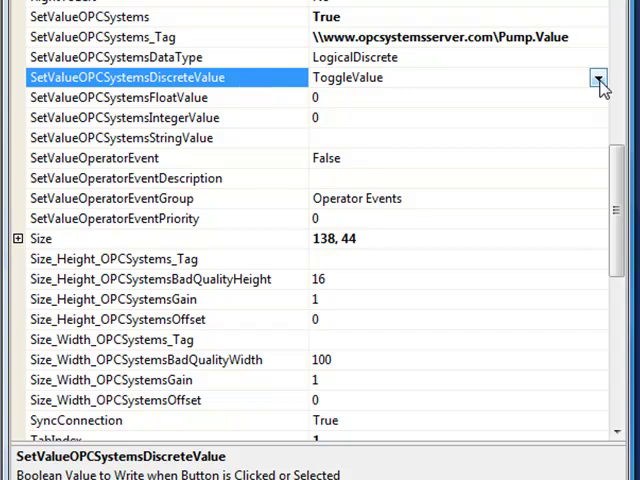
click(598, 76)
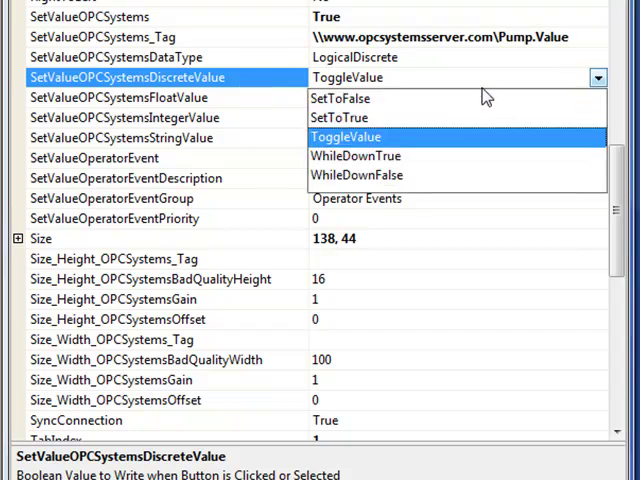
click(340, 136)
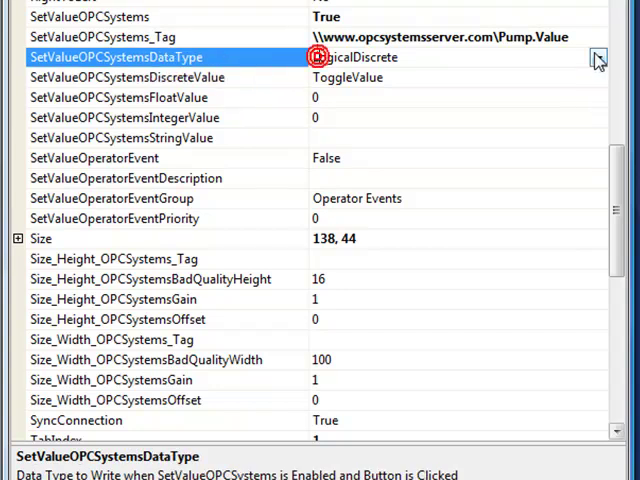
click(596, 56)
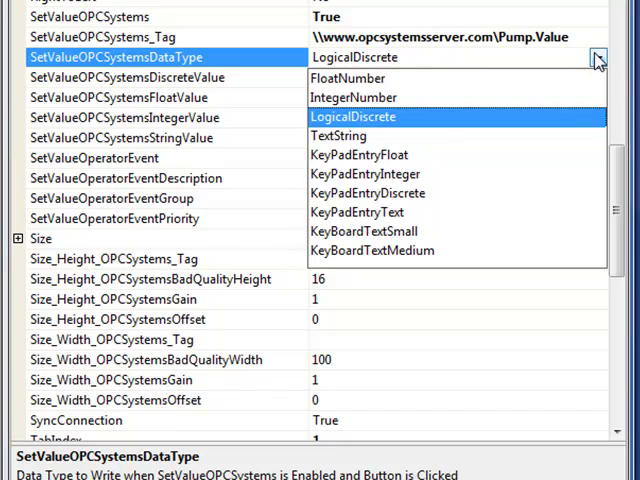
click(350, 116)
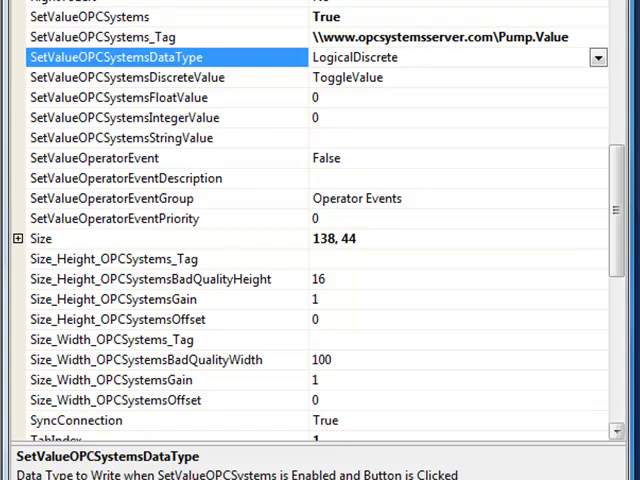
Step: Tie the button's back colour to Pump.Value, keeping Red for false and Lime for true
scroll(up, 3)
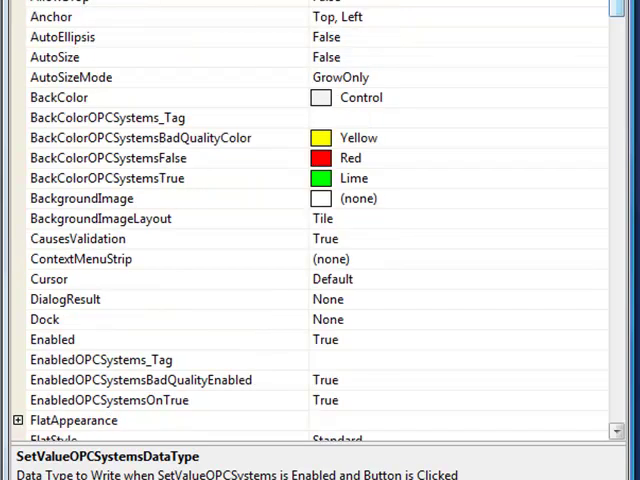
mouse_move(262, 126)
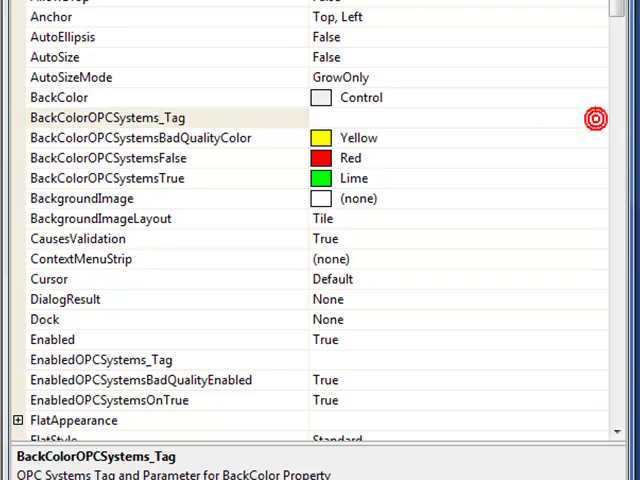
mouse_move(594, 118)
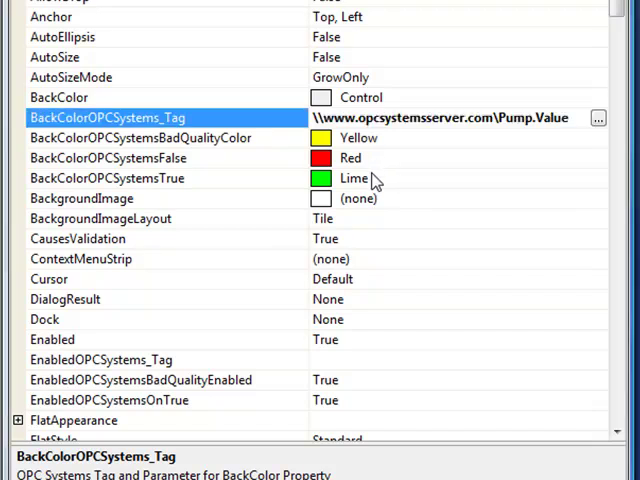
click(108, 178)
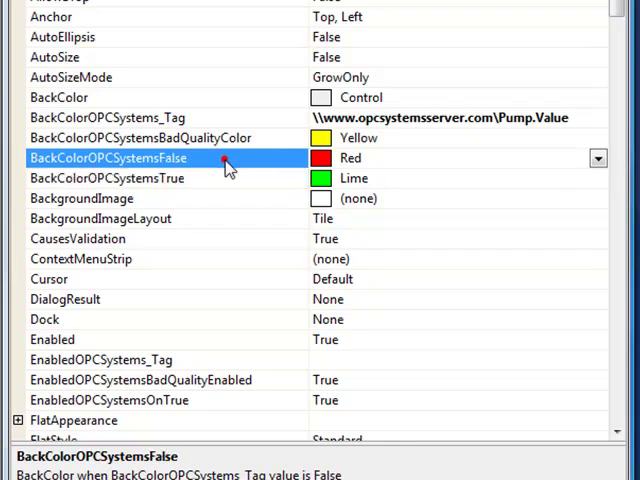
mouse_move(228, 148)
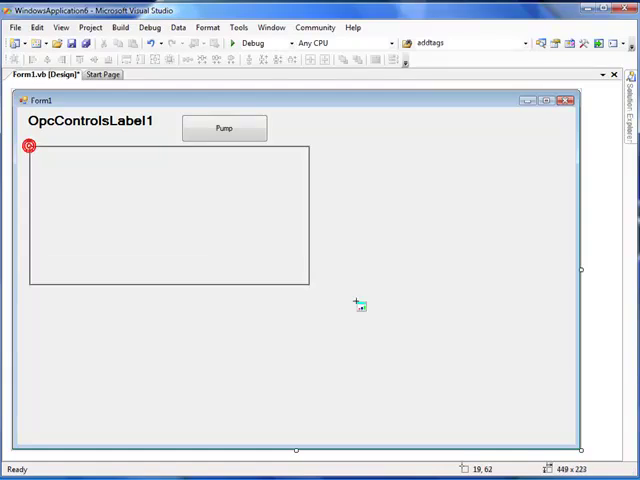
Step: Draw an OPC Trend Control below the Pump button and edit its ChartRates TimeFrame
drag(312, 292, 564, 344)
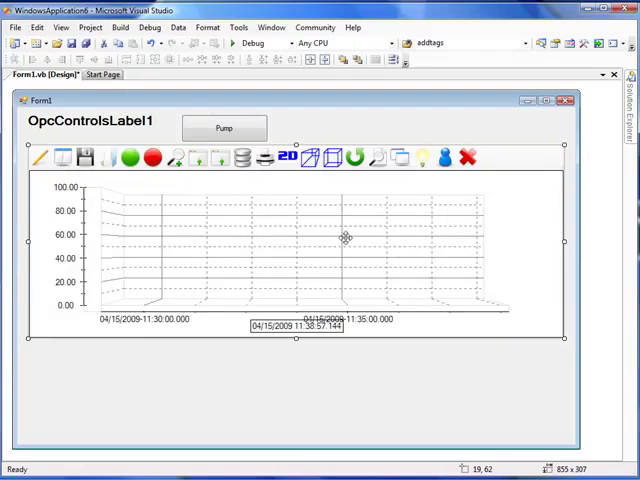
right_click(344, 238)
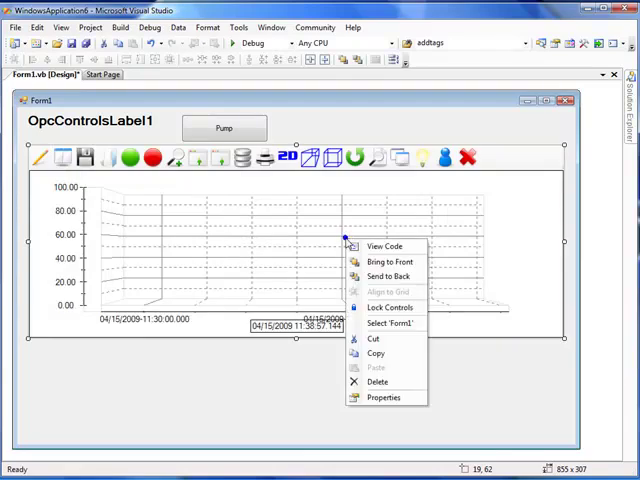
click(384, 396)
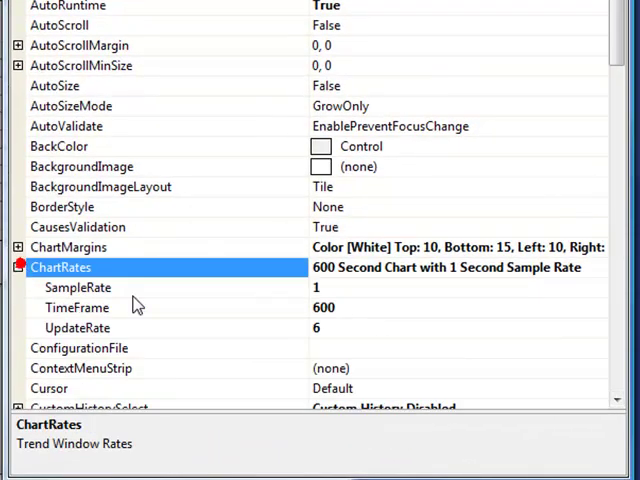
click(76, 308)
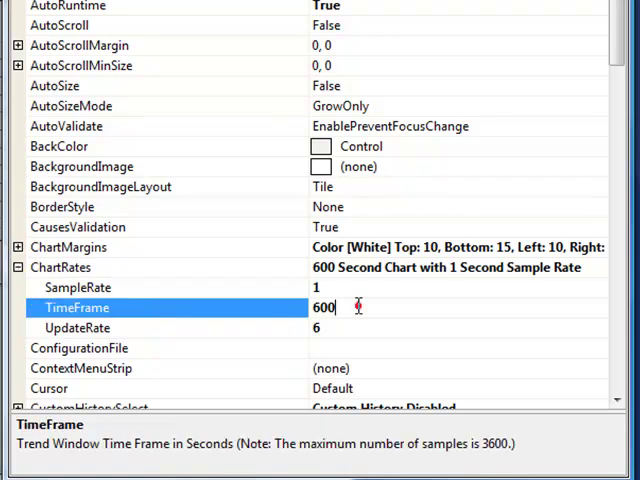
key(Backspace)
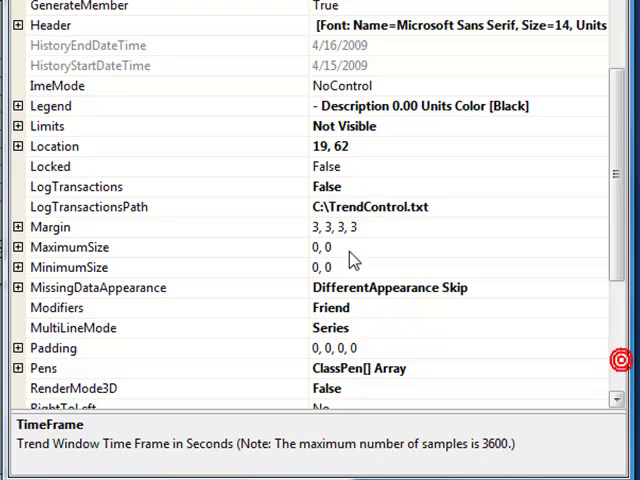
Step: Add the Ramp, Random and Sine Value tags as trend pens
click(44, 368)
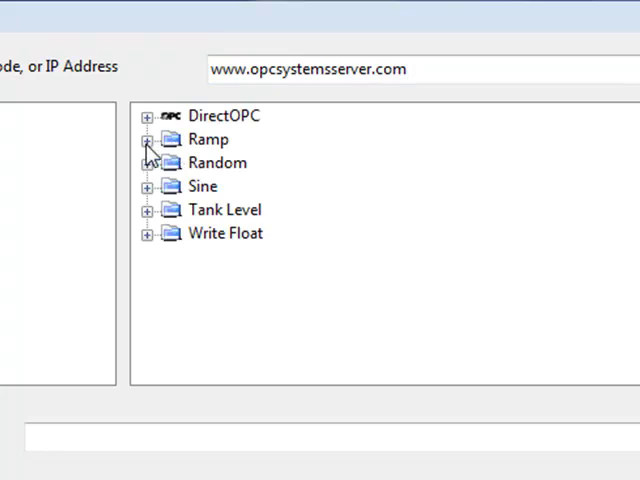
click(146, 140)
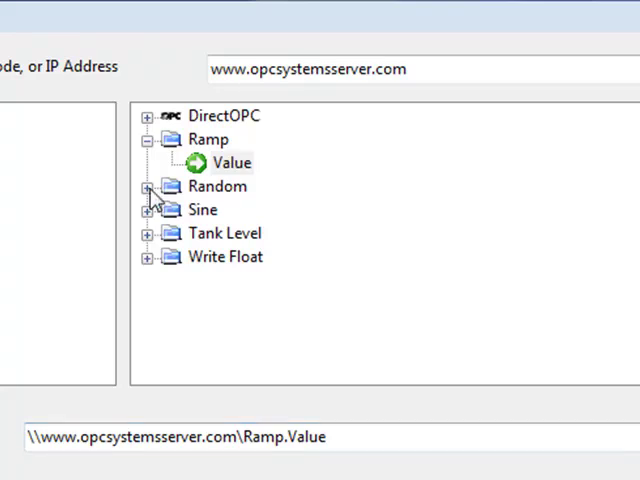
click(148, 186)
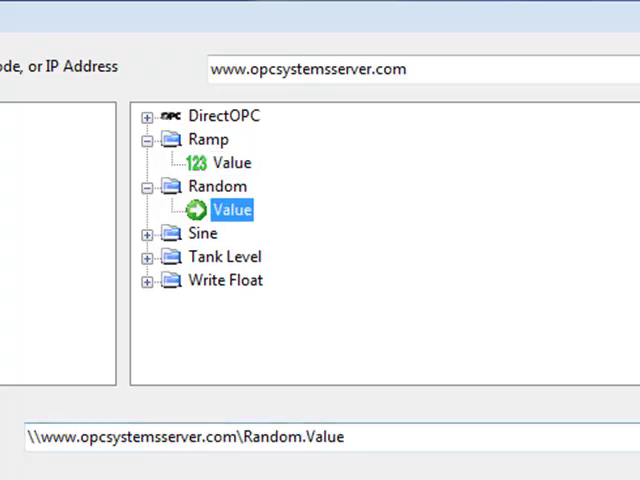
click(204, 232)
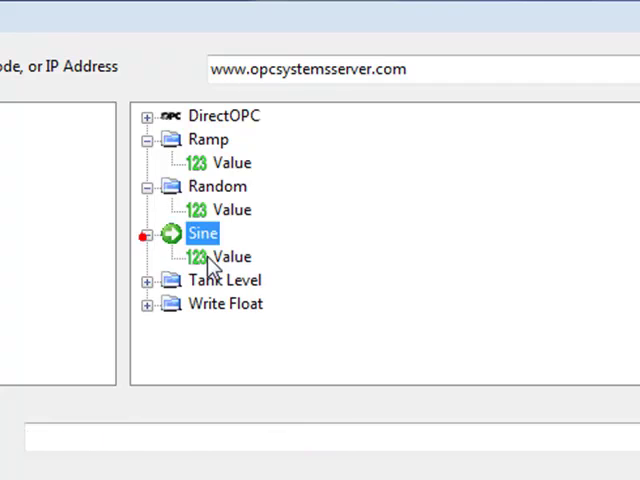
click(230, 256)
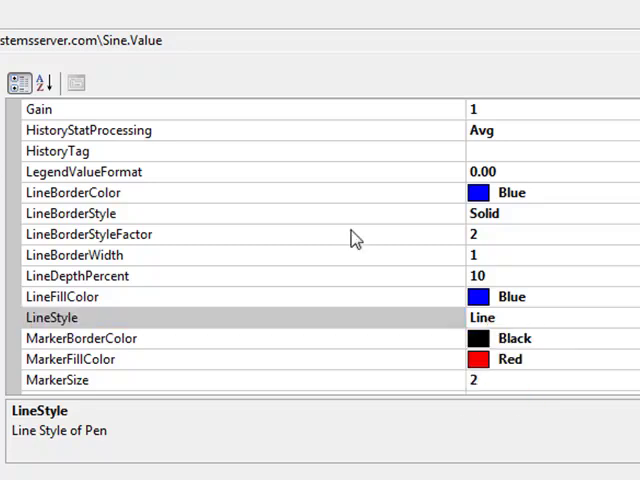
Step: Set the Sine pen's LineBorderColor to Green and MarkerSize to 10
click(200, 296)
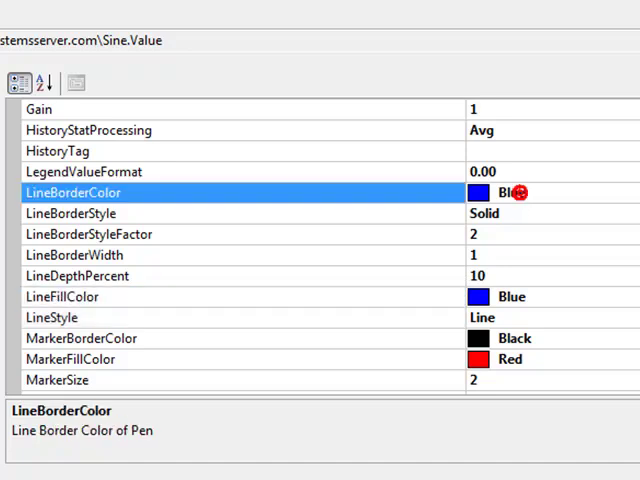
click(518, 192)
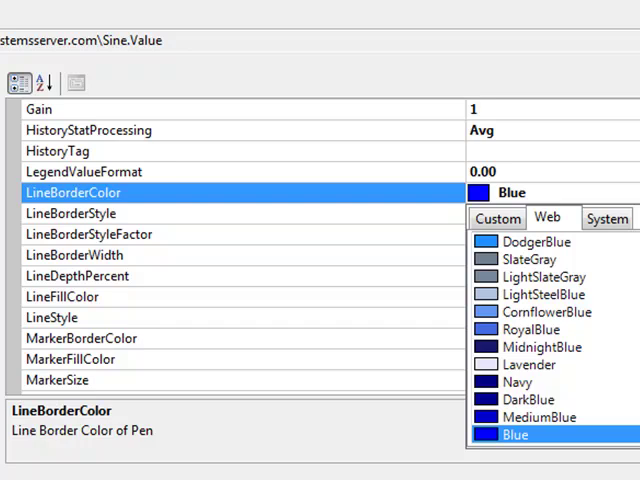
scroll(down, 3)
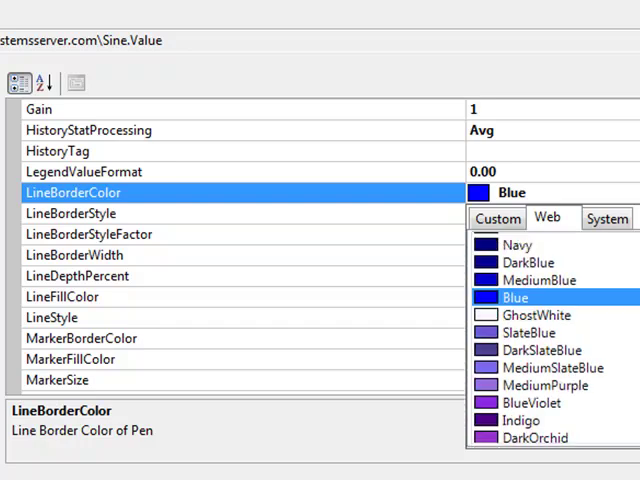
scroll(down, 3)
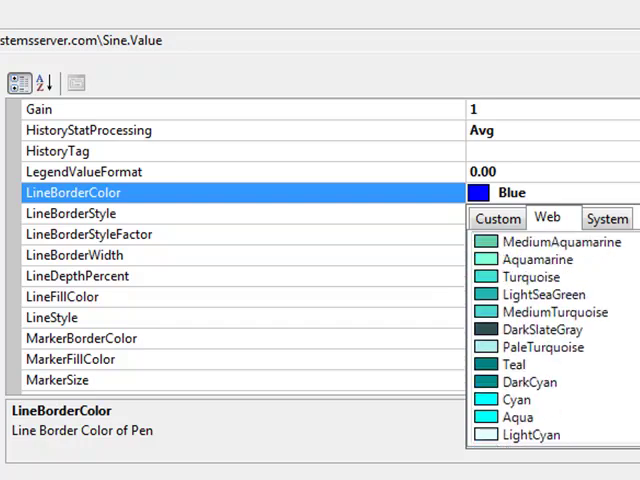
scroll(down, 3)
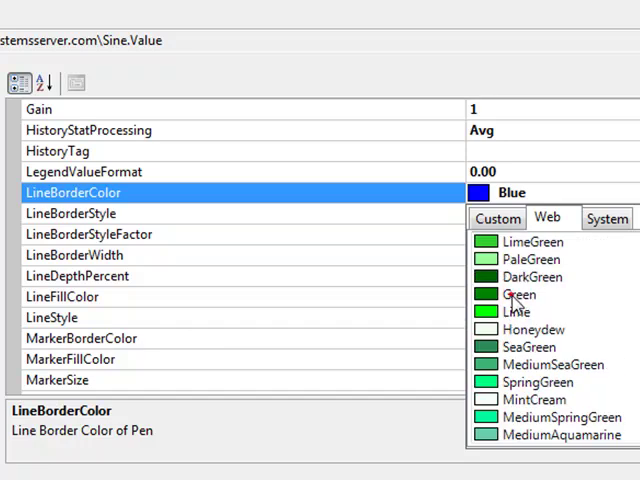
click(520, 294)
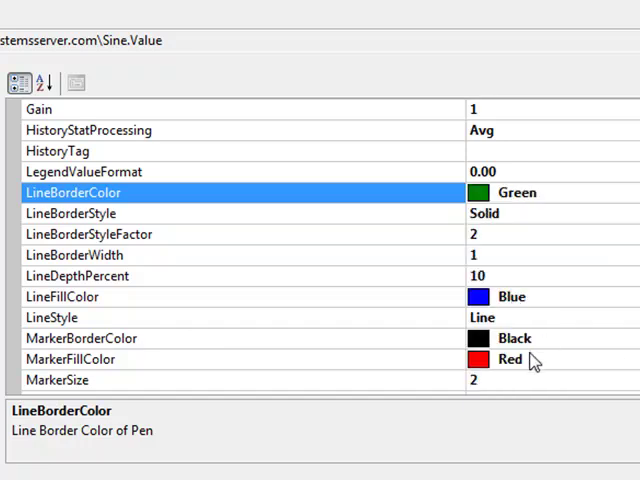
mouse_move(518, 388)
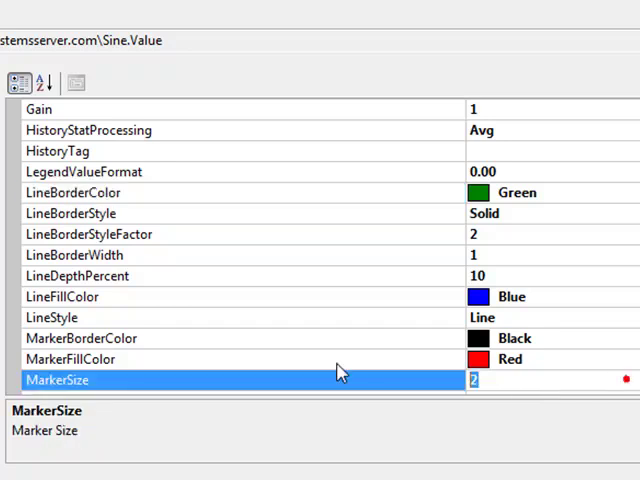
text(10)
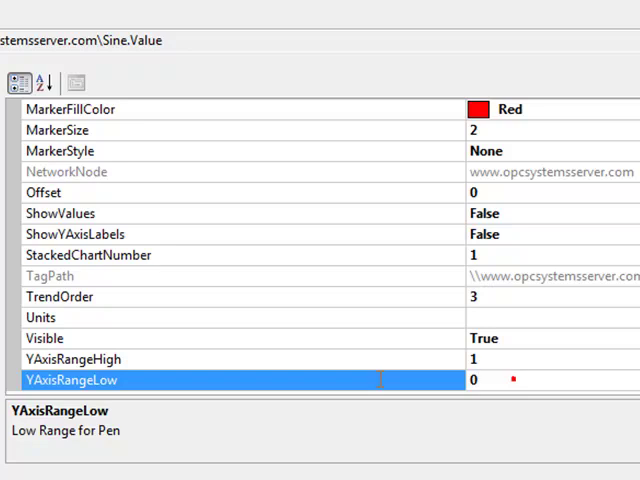
Step: Set YAxisRangeLow to -1 and make the pen's line border and fill colours Red
text(-1)
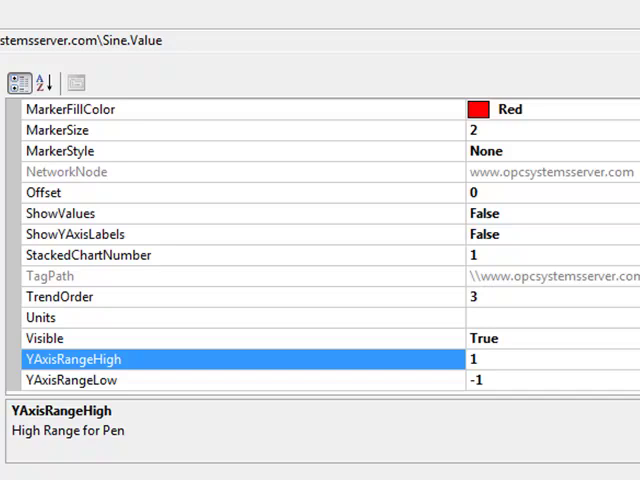
scroll(up, 3)
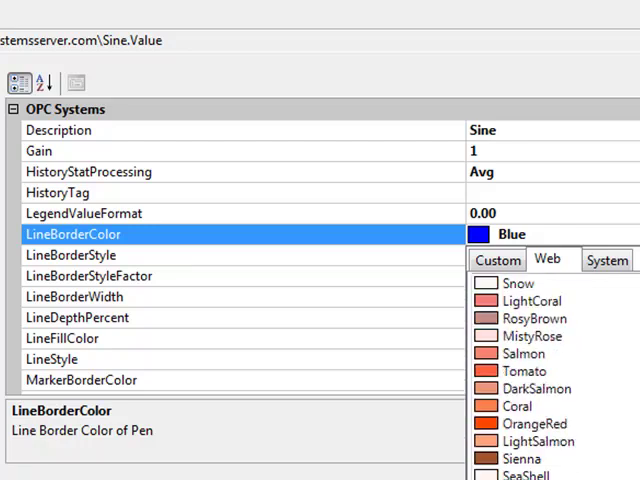
scroll(down, 3)
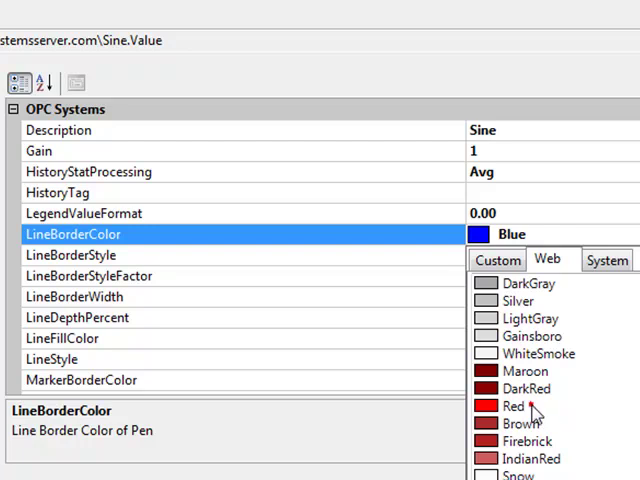
click(514, 404)
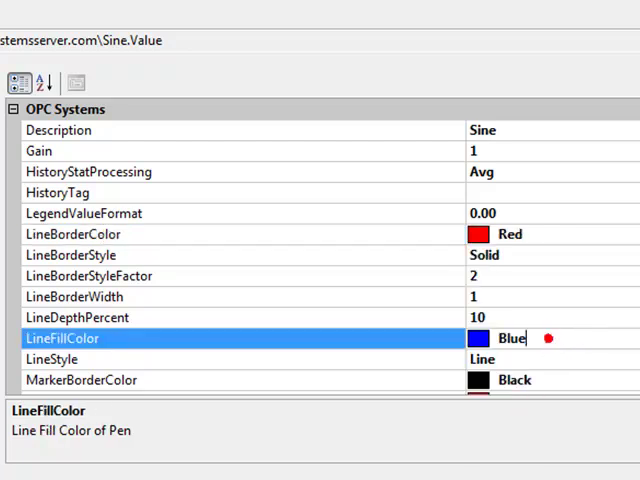
click(548, 338)
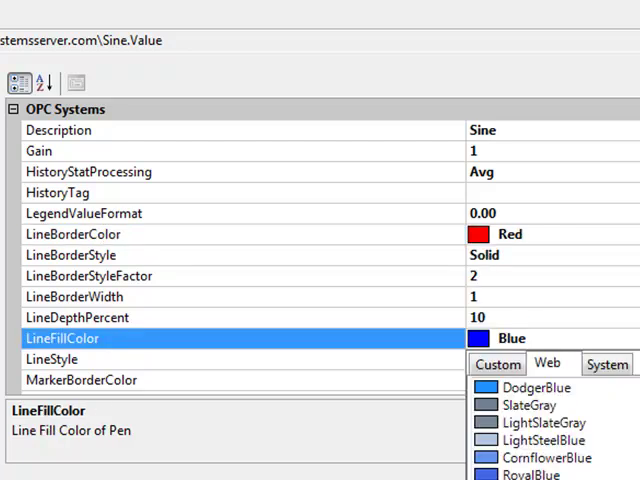
click(496, 364)
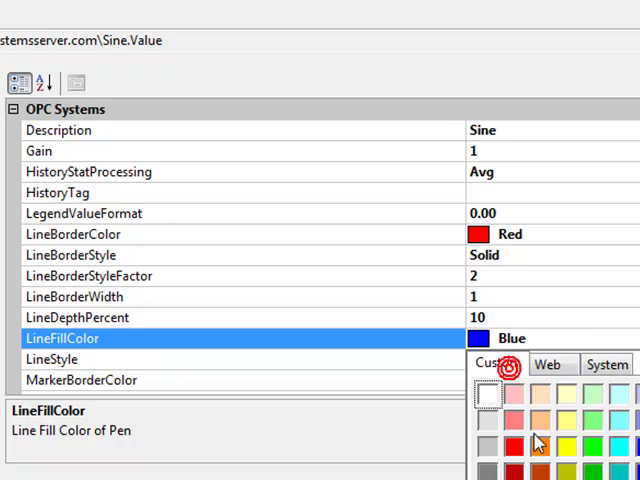
click(512, 446)
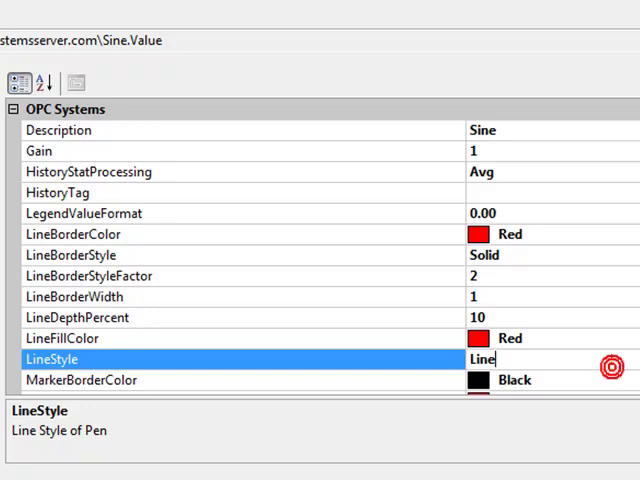
Step: Review the line style and close the Pens editor back to the form designer
click(610, 360)
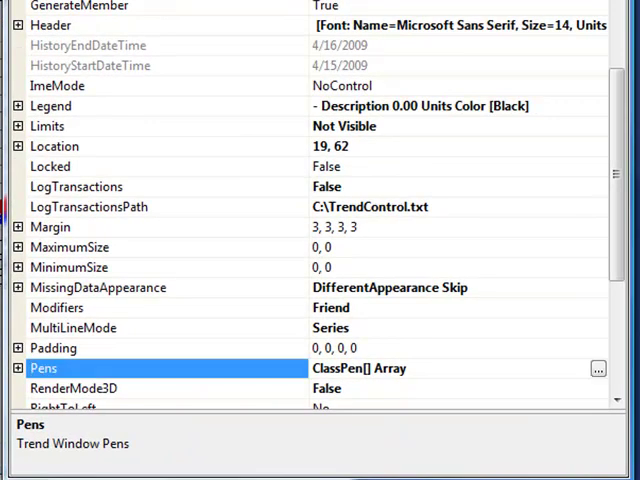
scroll(down, 3)
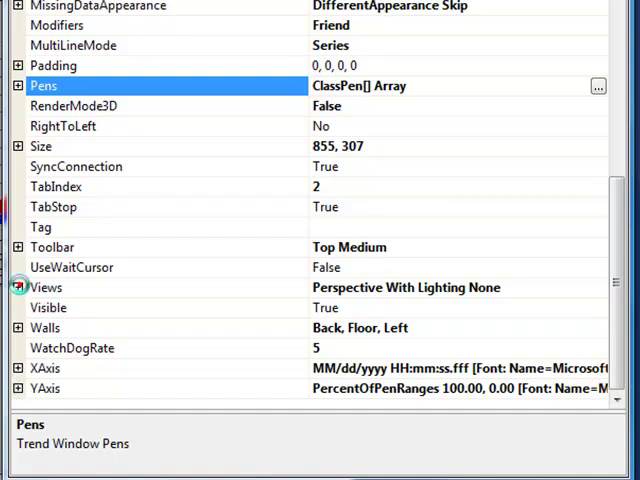
click(16, 288)
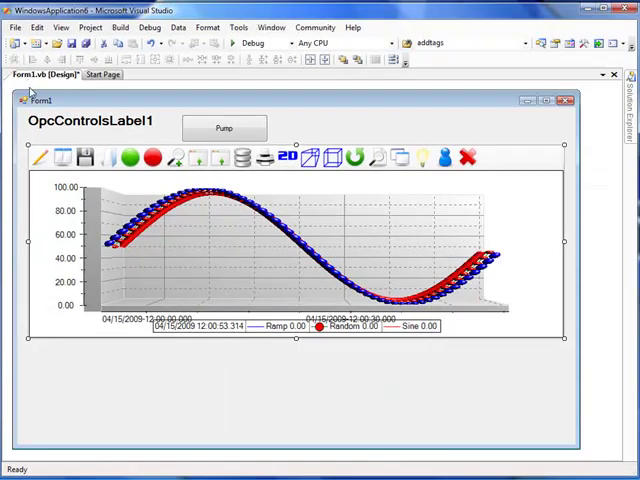
Step: Place an OPCAlarmControl below the trend chart and bring up its properties
click(60, 28)
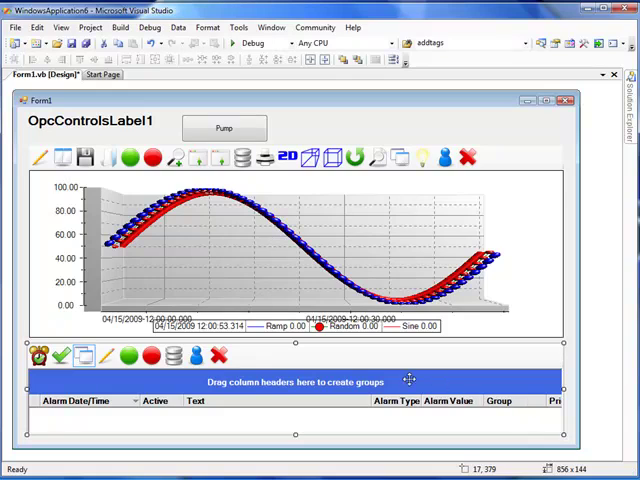
right_click(408, 380)
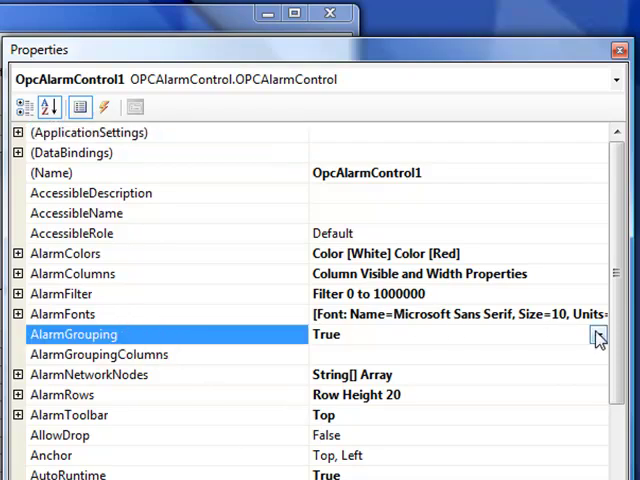
click(598, 334)
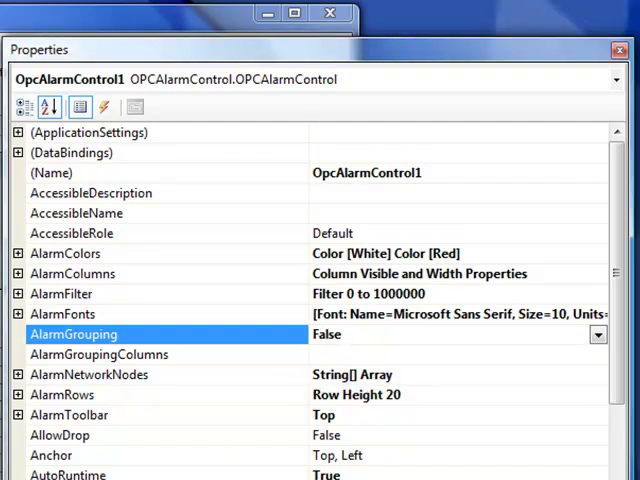
mouse_move(180, 388)
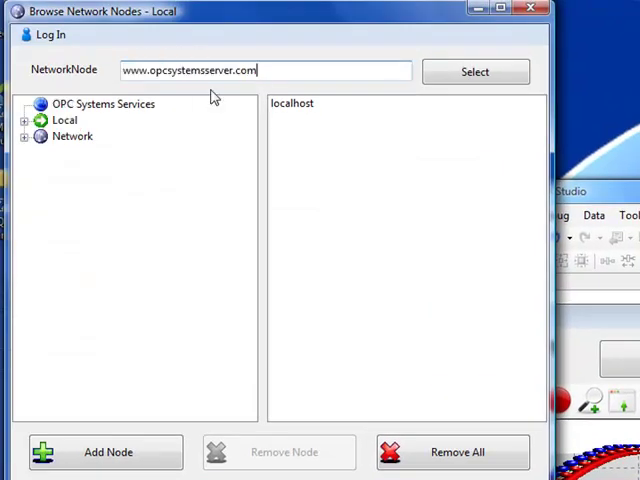
click(476, 72)
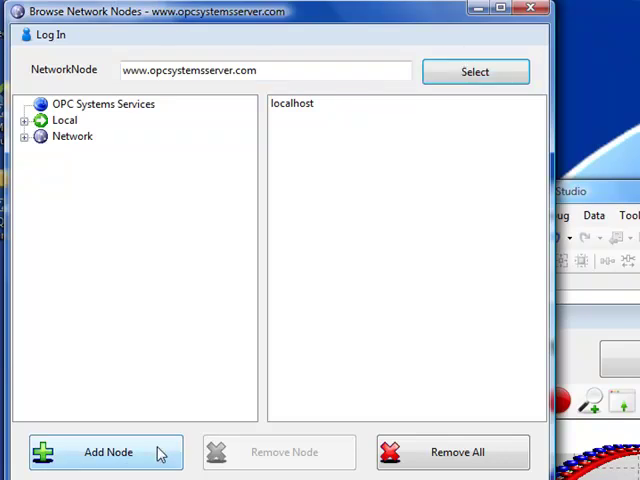
click(108, 452)
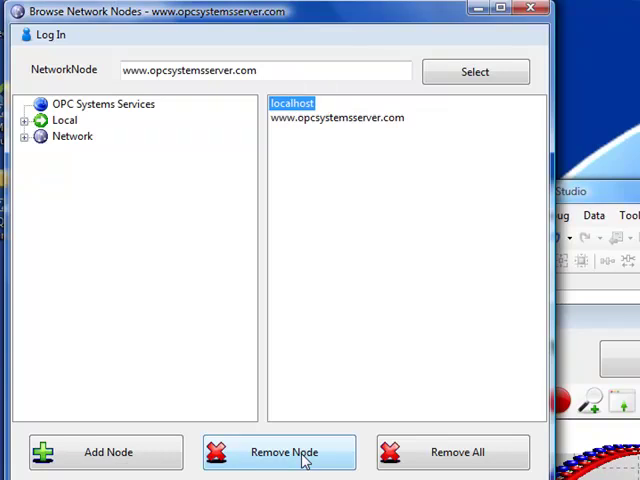
click(284, 452)
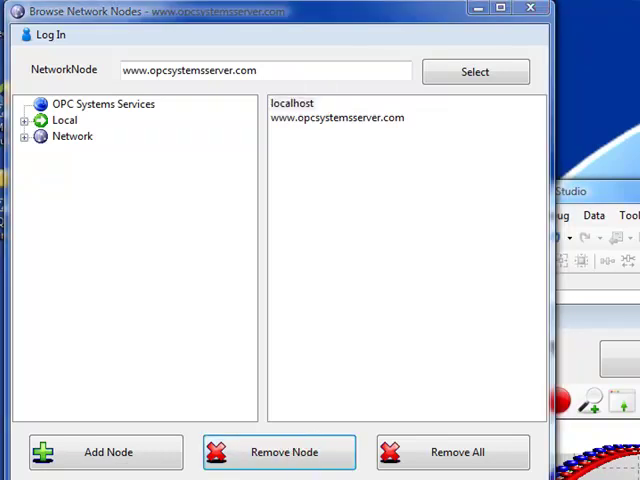
click(284, 452)
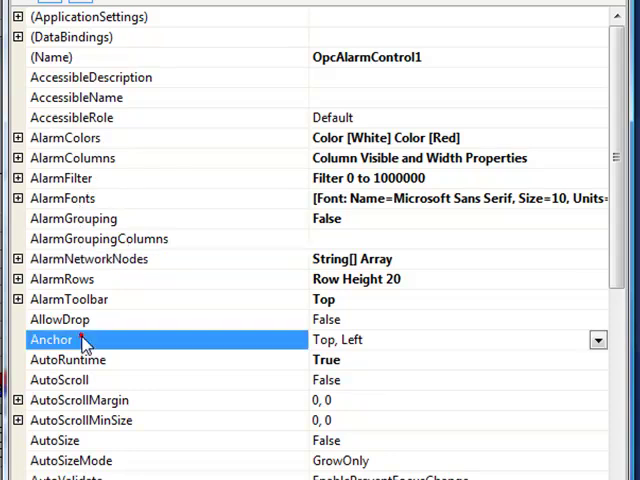
Step: Edit the Anchor property of OpcAlarmControl1 and then of OpcTrendControl1
click(596, 340)
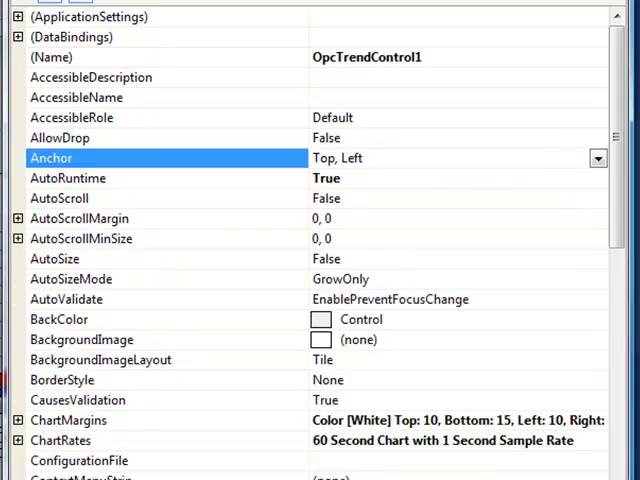
click(596, 158)
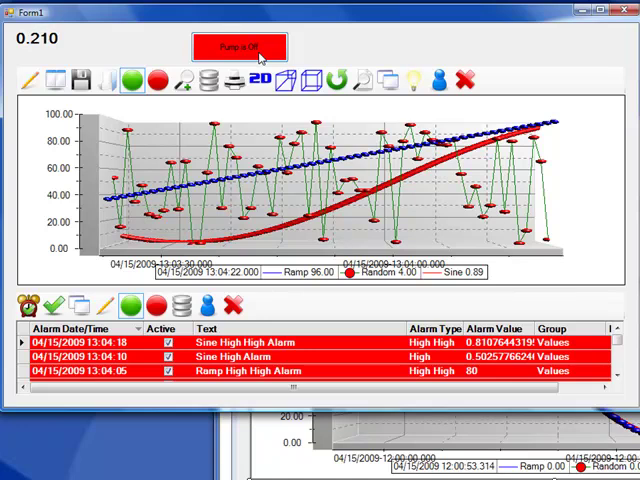
Step: Toggle the Pump on and try the trend toolbar's 3D view buttons
click(236, 46)
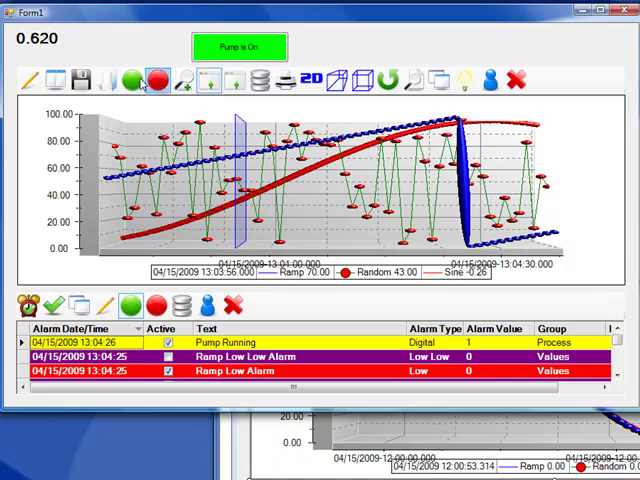
click(336, 80)
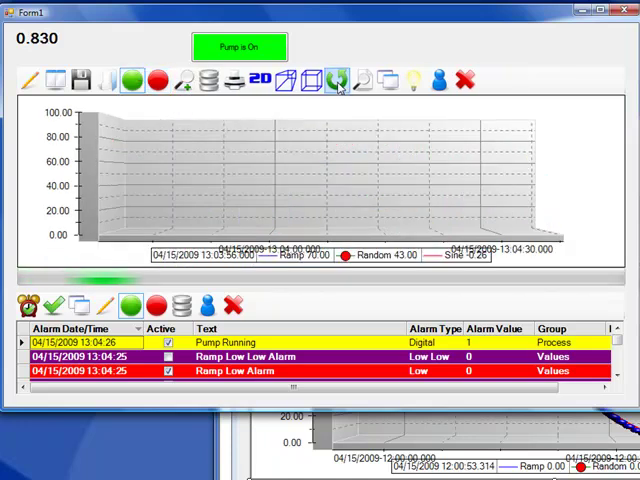
click(336, 80)
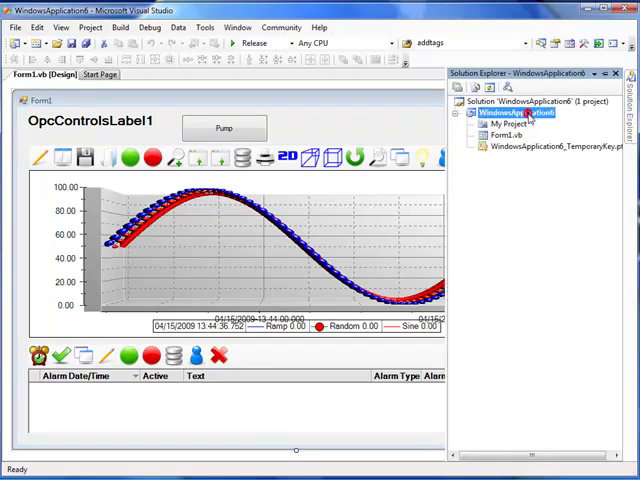
right_click(524, 112)
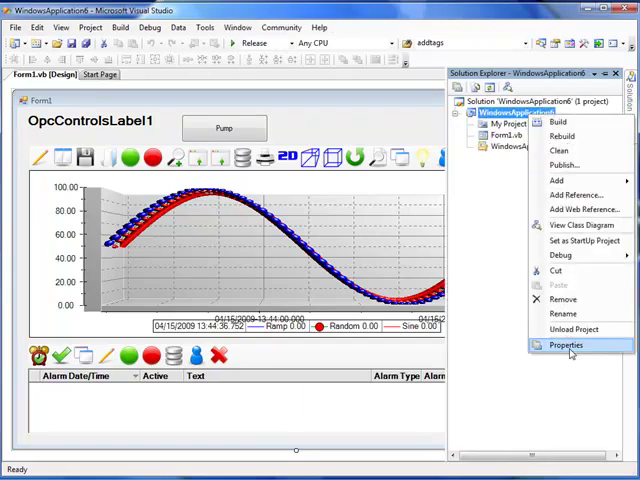
click(566, 344)
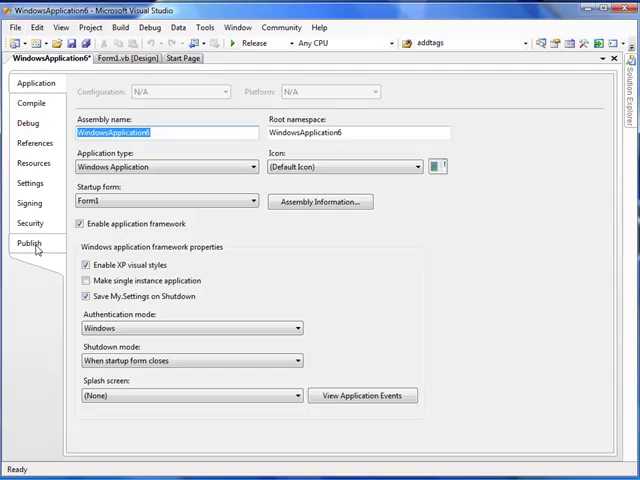
click(30, 244)
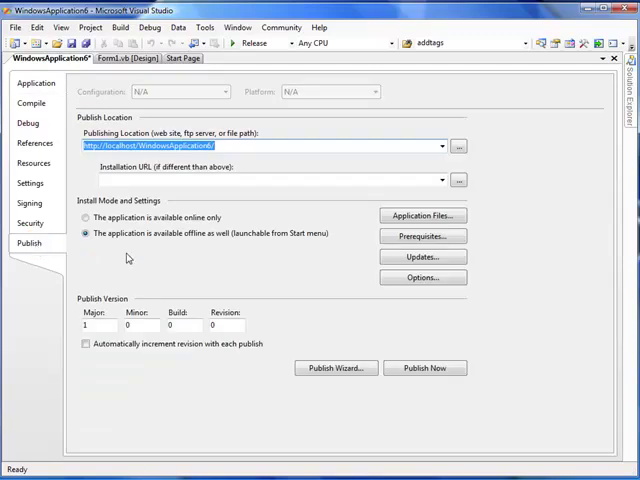
mouse_move(222, 280)
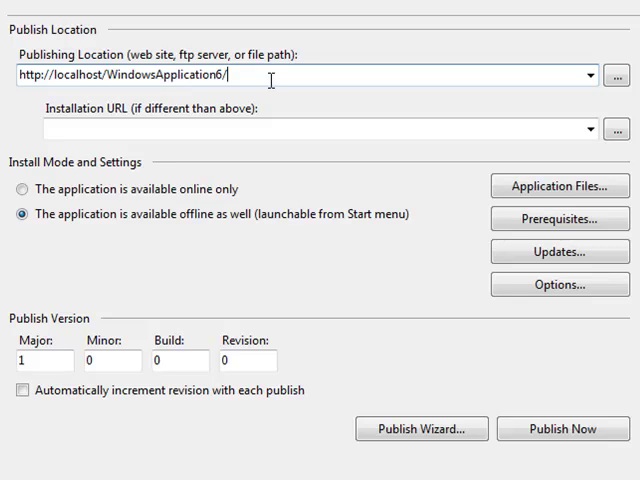
mouse_move(292, 220)
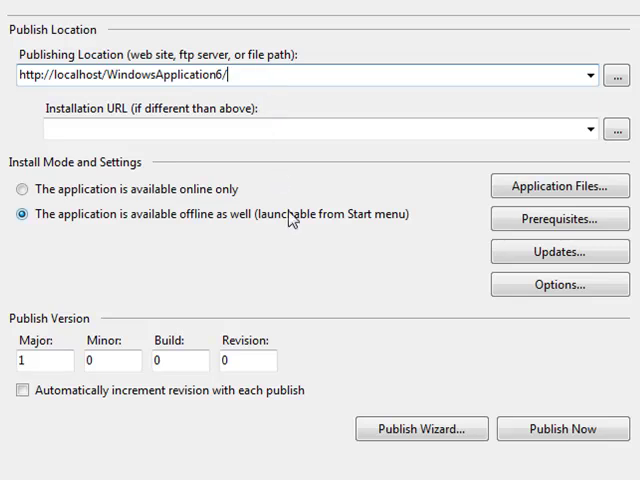
mouse_move(240, 204)
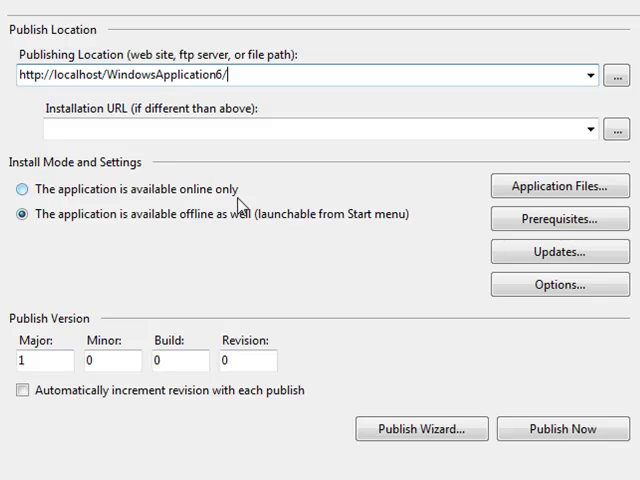
mouse_move(204, 210)
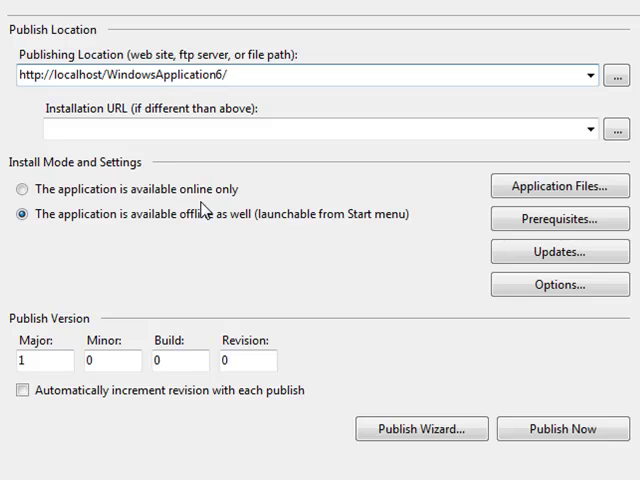
mouse_move(186, 224)
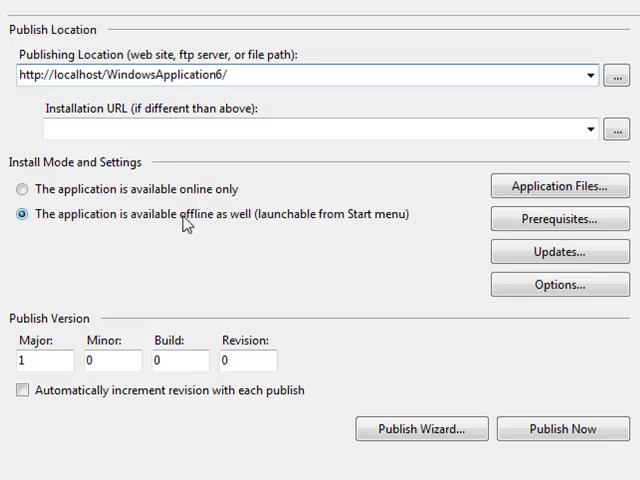
mouse_move(208, 264)
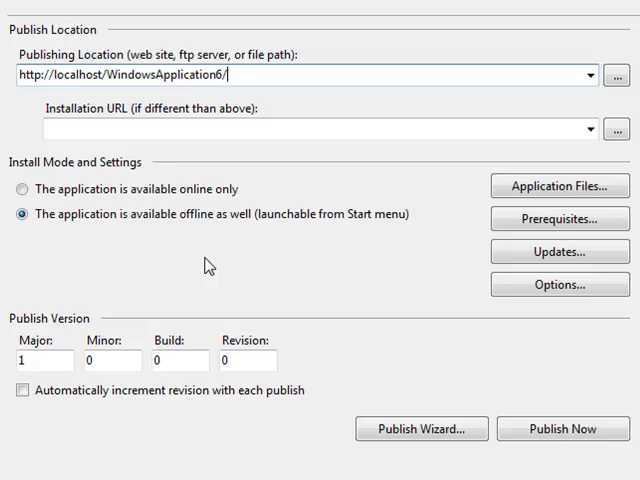
mouse_move(142, 382)
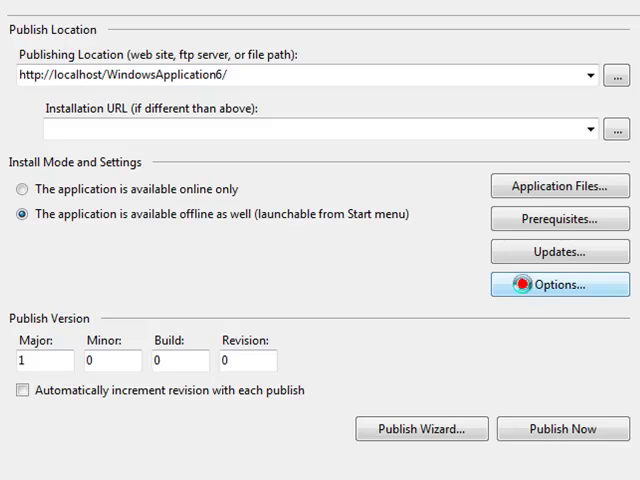
Step: Review the publish options with deployment page publish.htm and cancel without changes
click(560, 286)
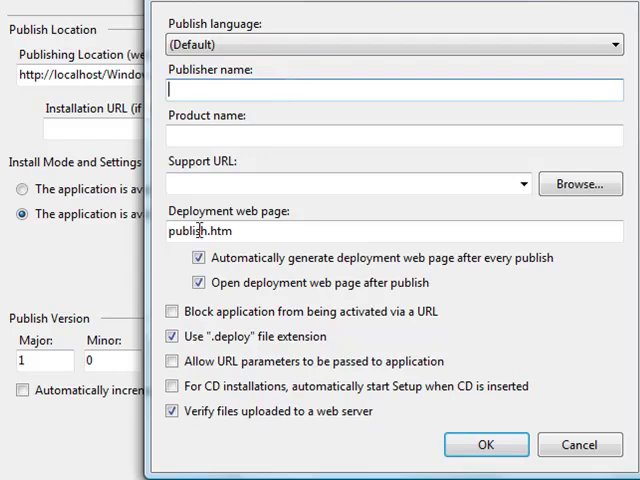
double_click(186, 232)
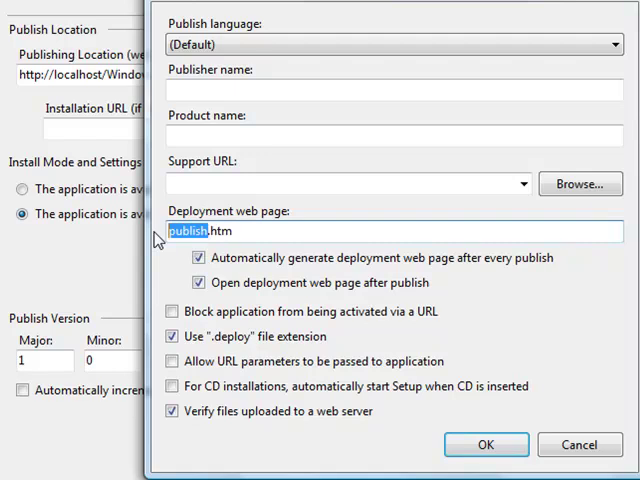
mouse_move(608, 456)
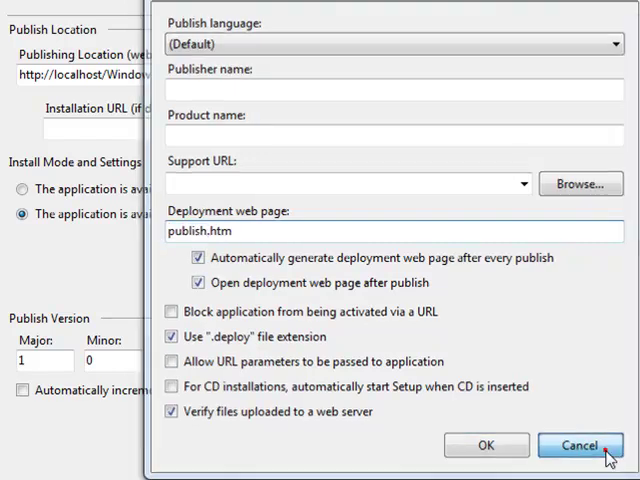
click(580, 444)
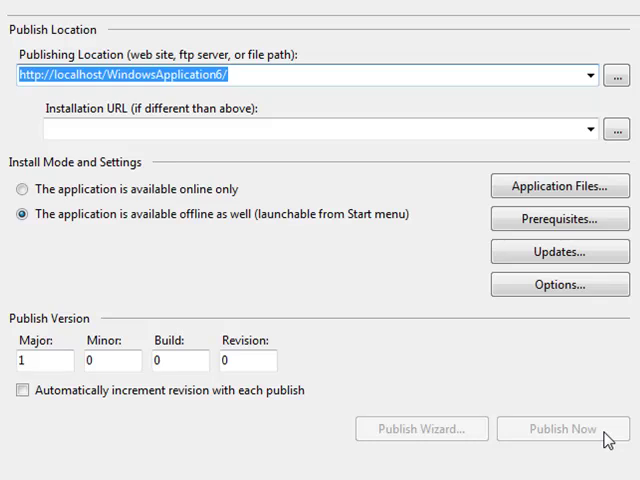
Step: Publish now and install WindowsApplication6 from the publish.htm page
click(552, 428)
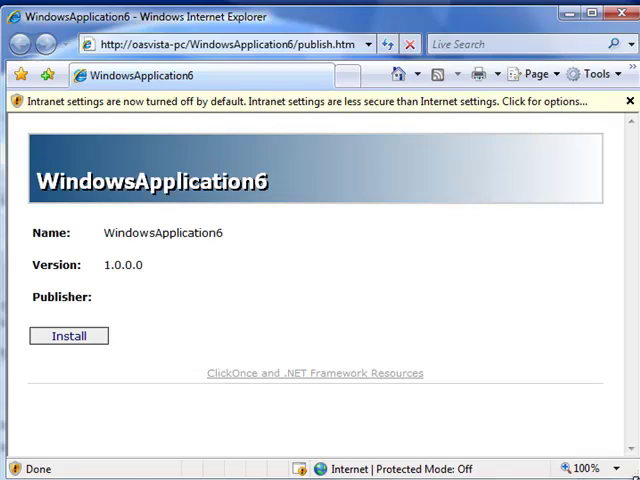
mouse_move(138, 356)
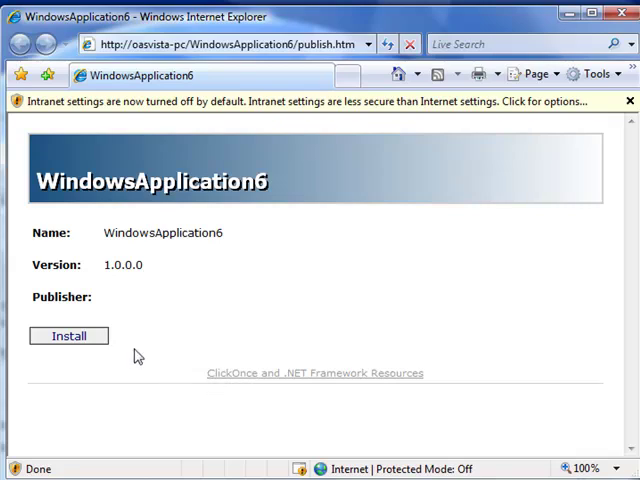
mouse_move(200, 322)
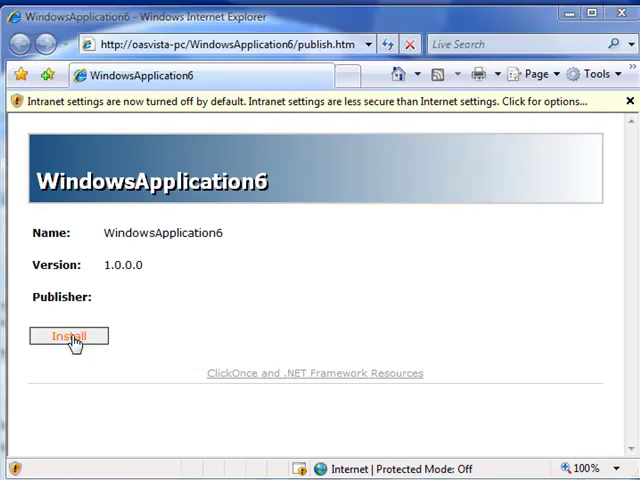
click(68, 336)
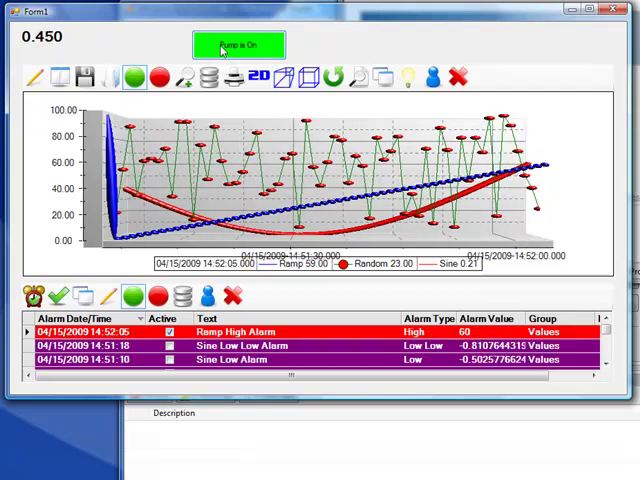
Step: Toggle the Pump off in the installed application
click(238, 44)
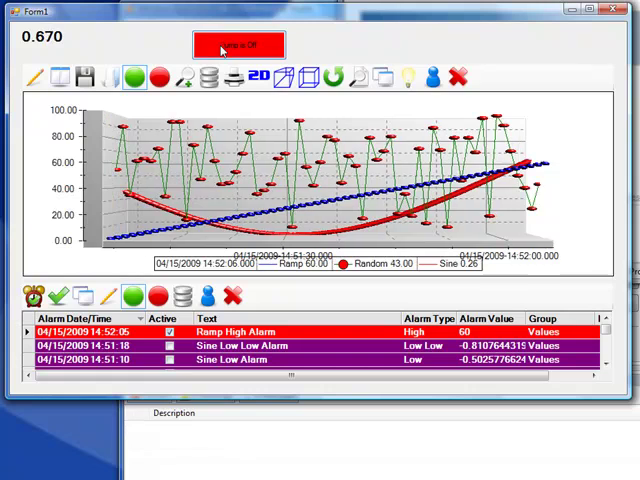